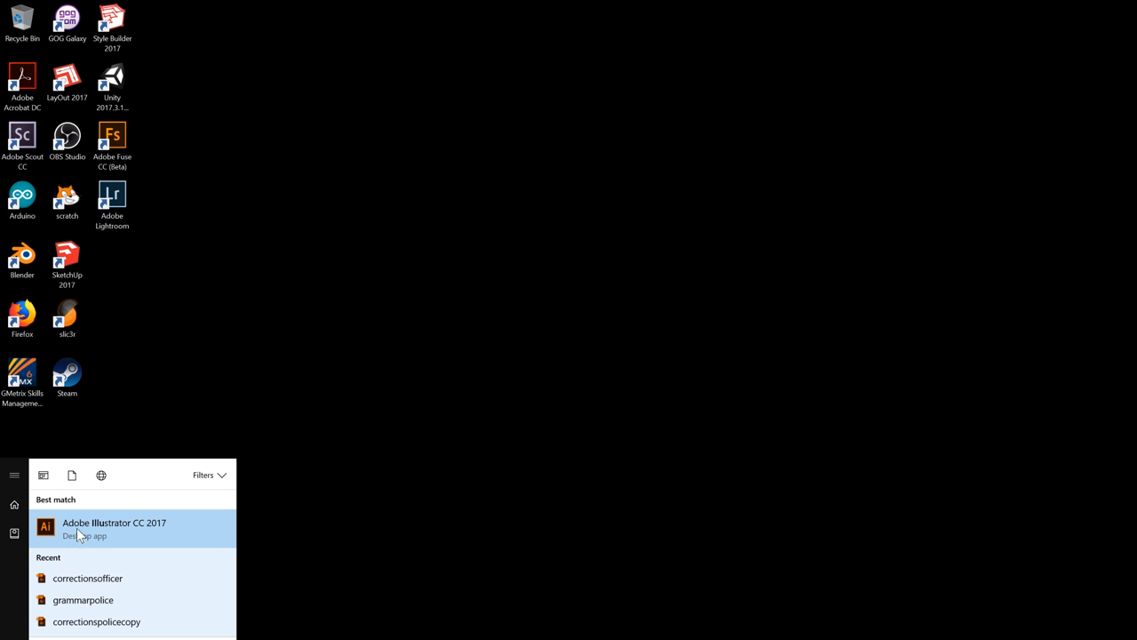
- Launch Adobe Illustrator CC 2017 from the Start menu search results
click(114, 529)
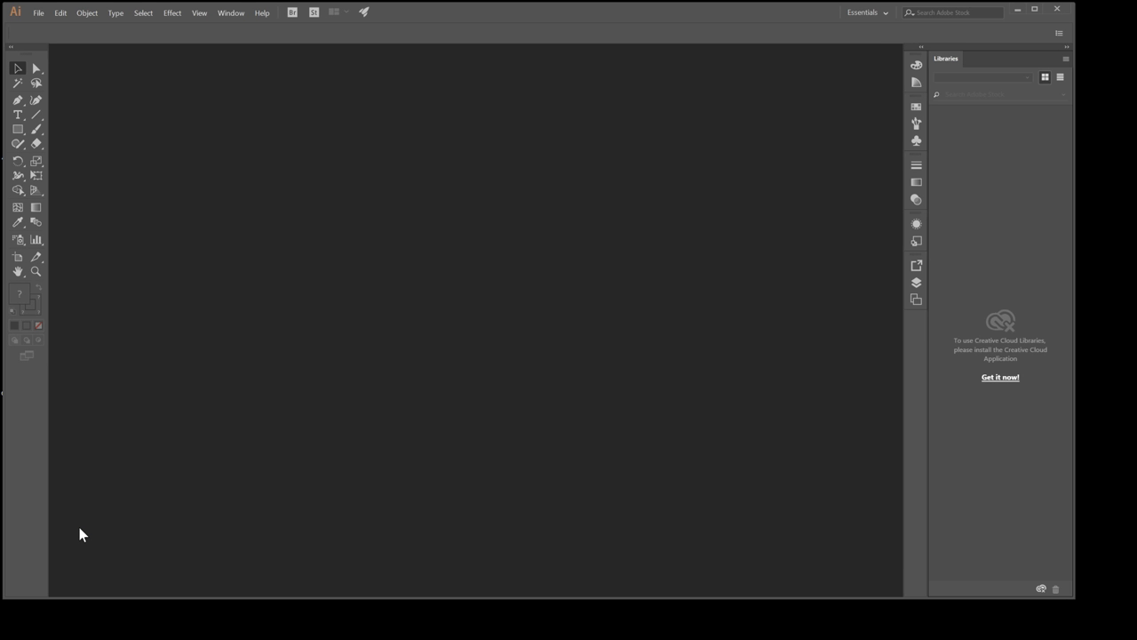
mouse_move(1081, 608)
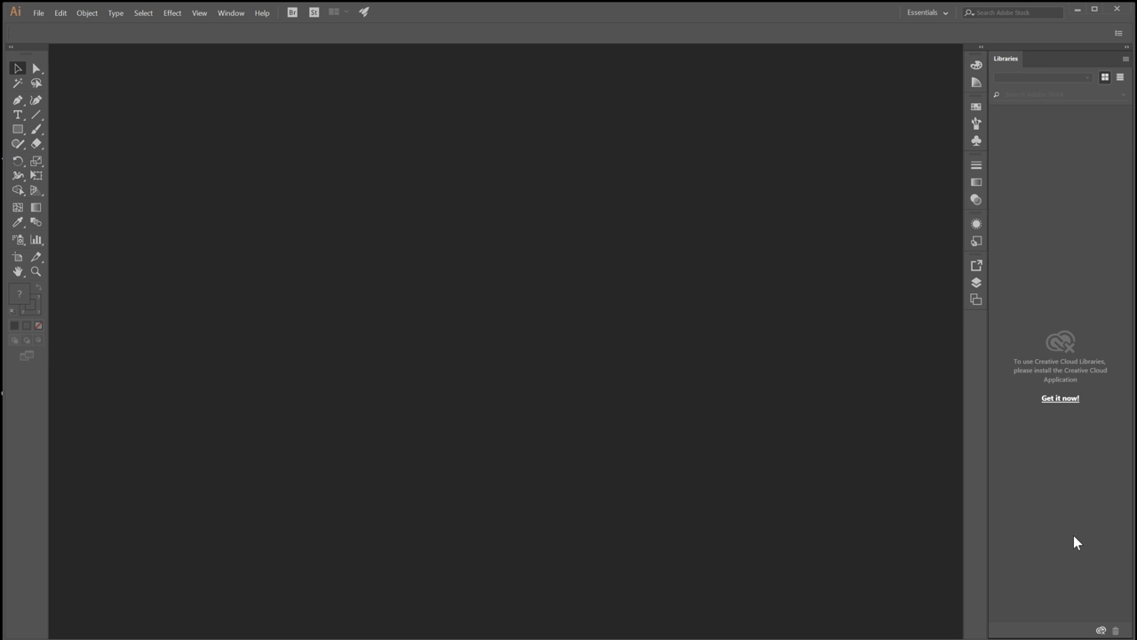
mouse_move(860, 217)
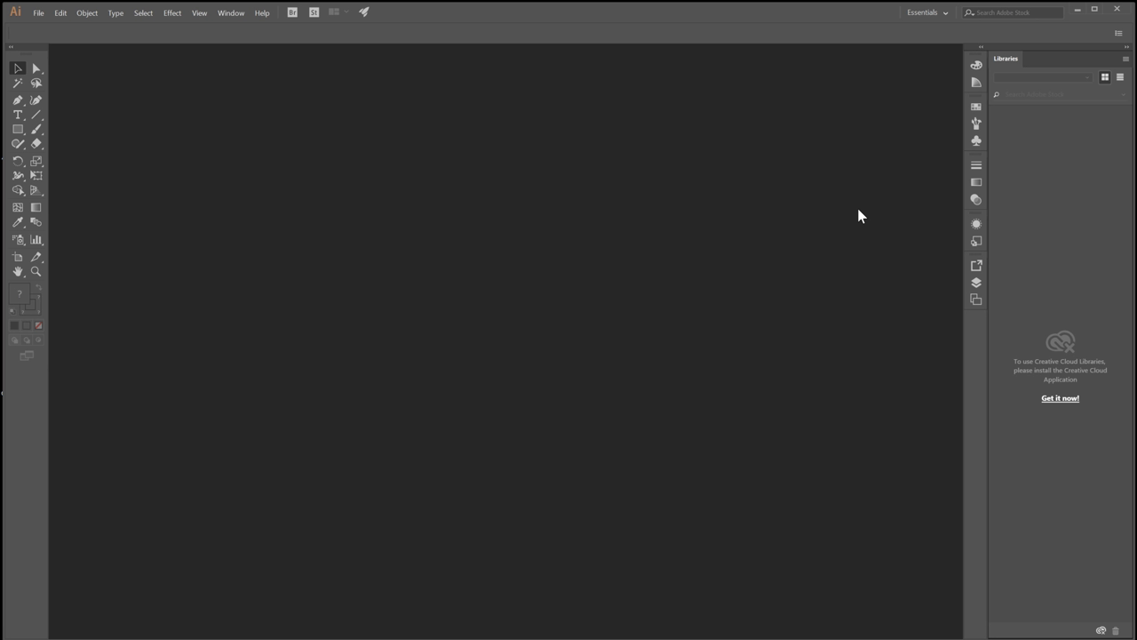
mouse_move(809, 68)
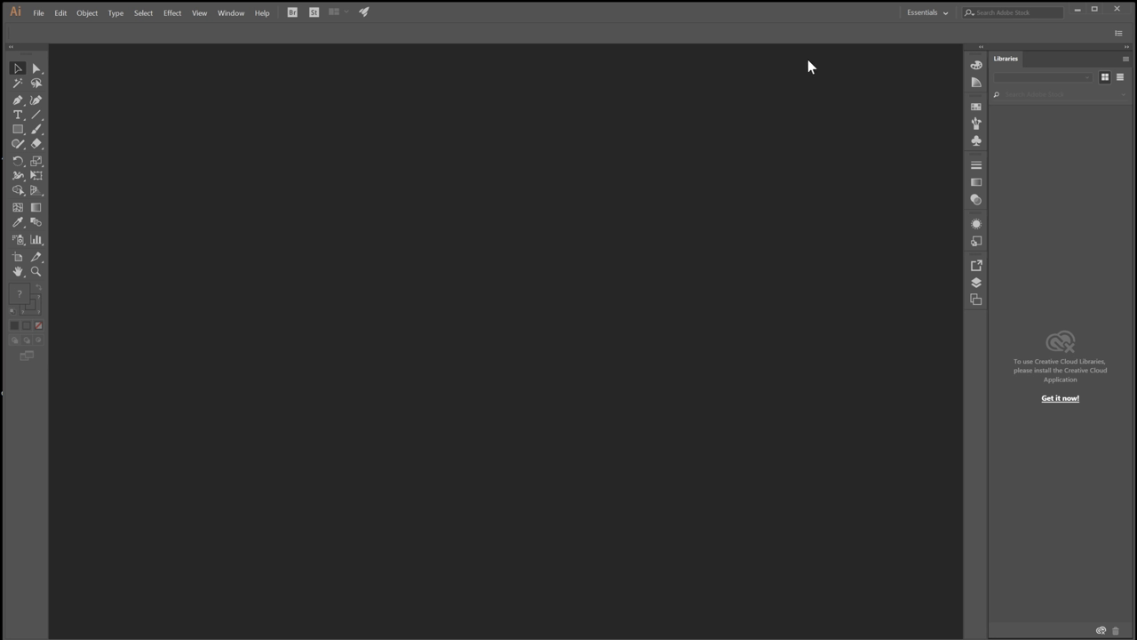
mouse_move(920, 45)
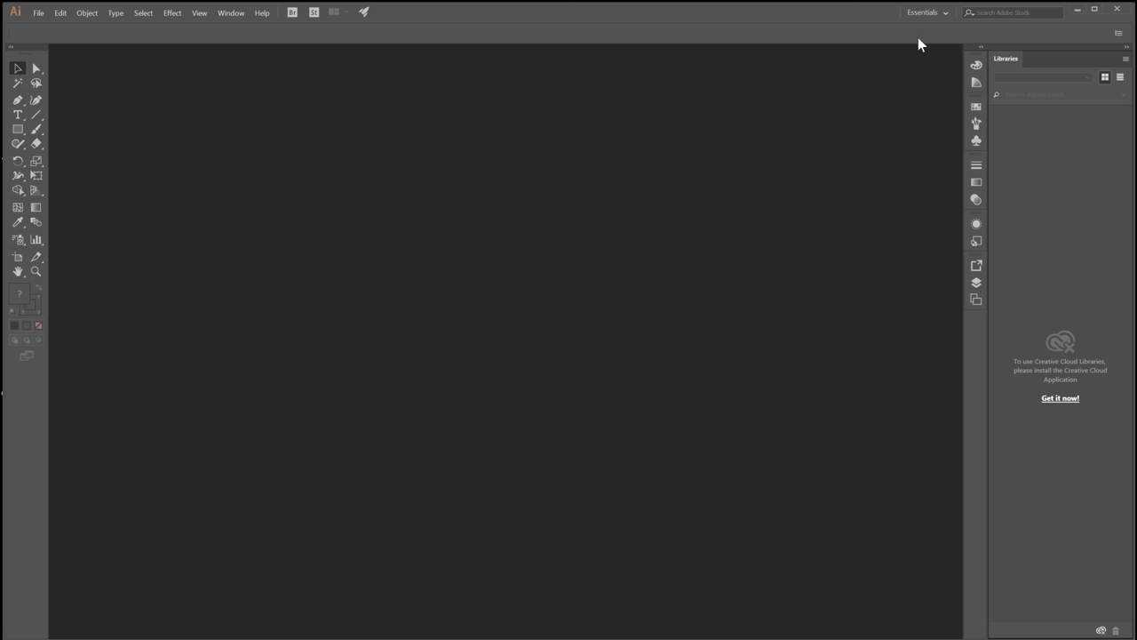
mouse_move(935, 43)
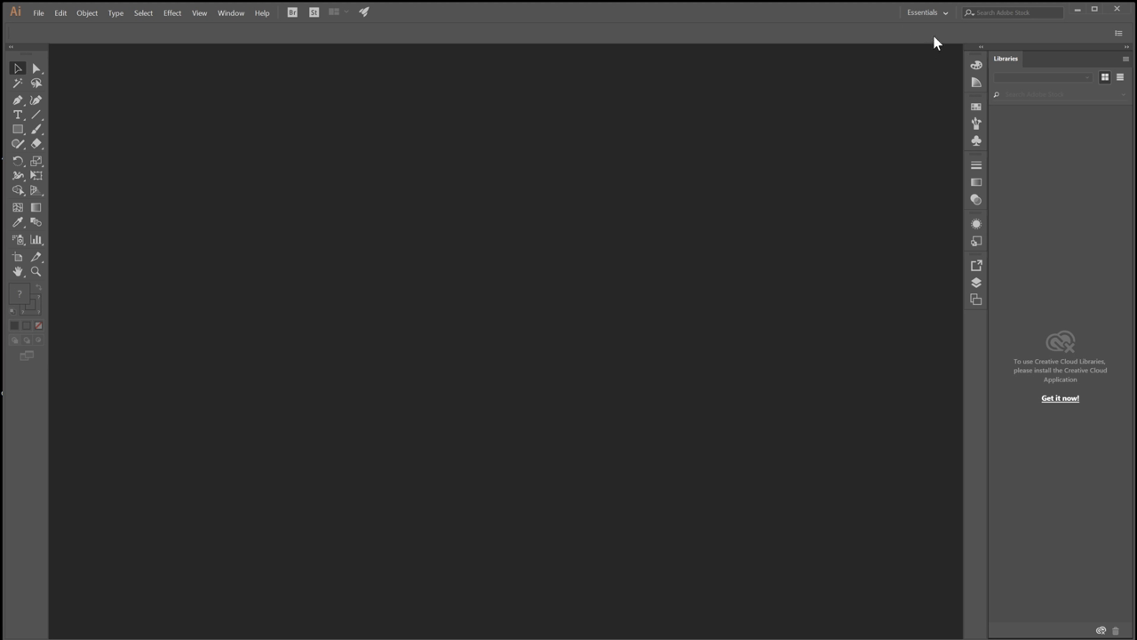
mouse_move(933, 68)
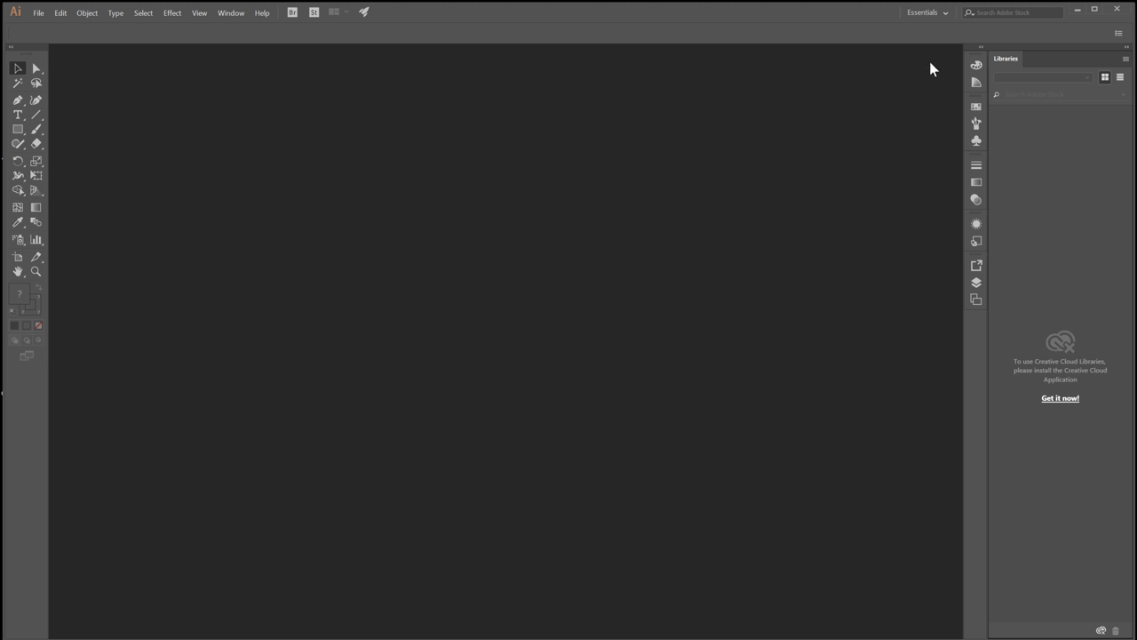
mouse_move(792, 73)
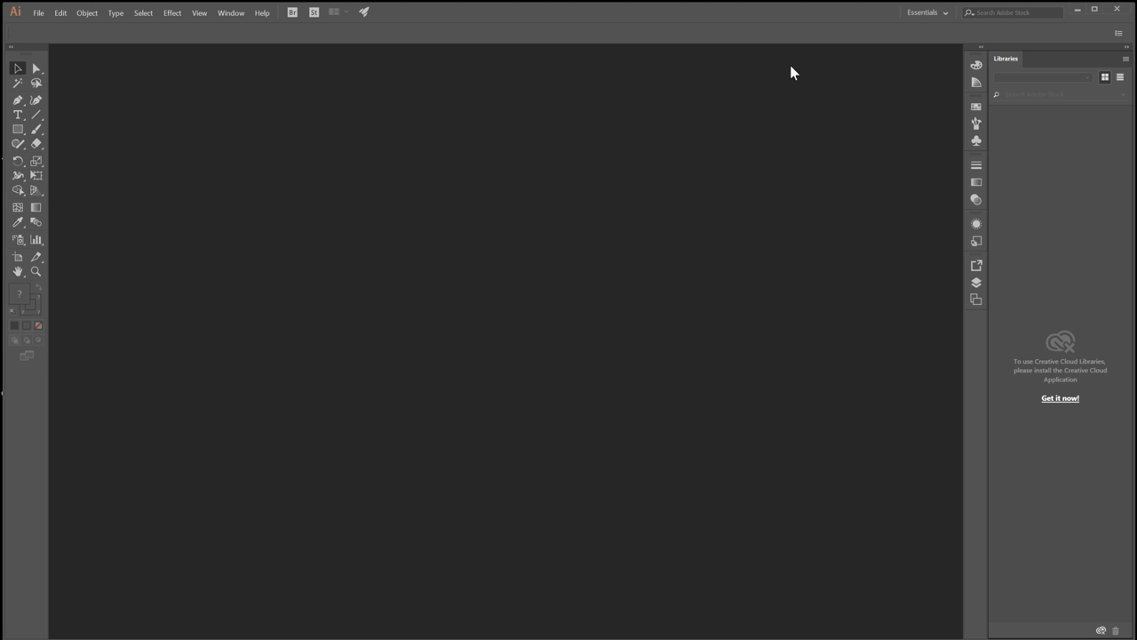
mouse_move(331, 153)
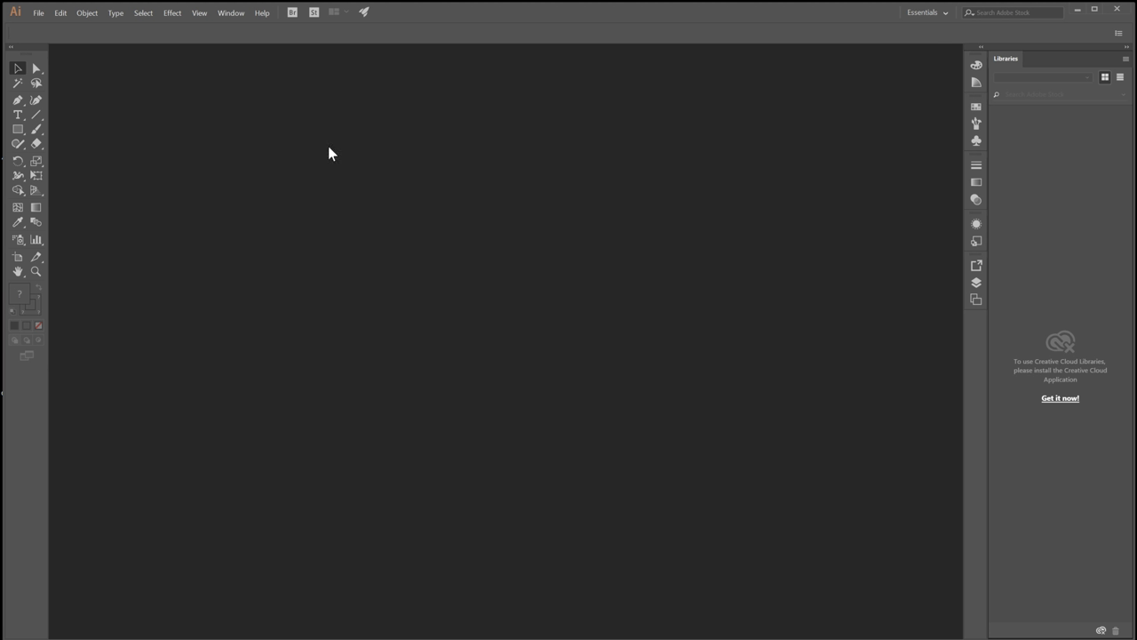
mouse_move(149, 131)
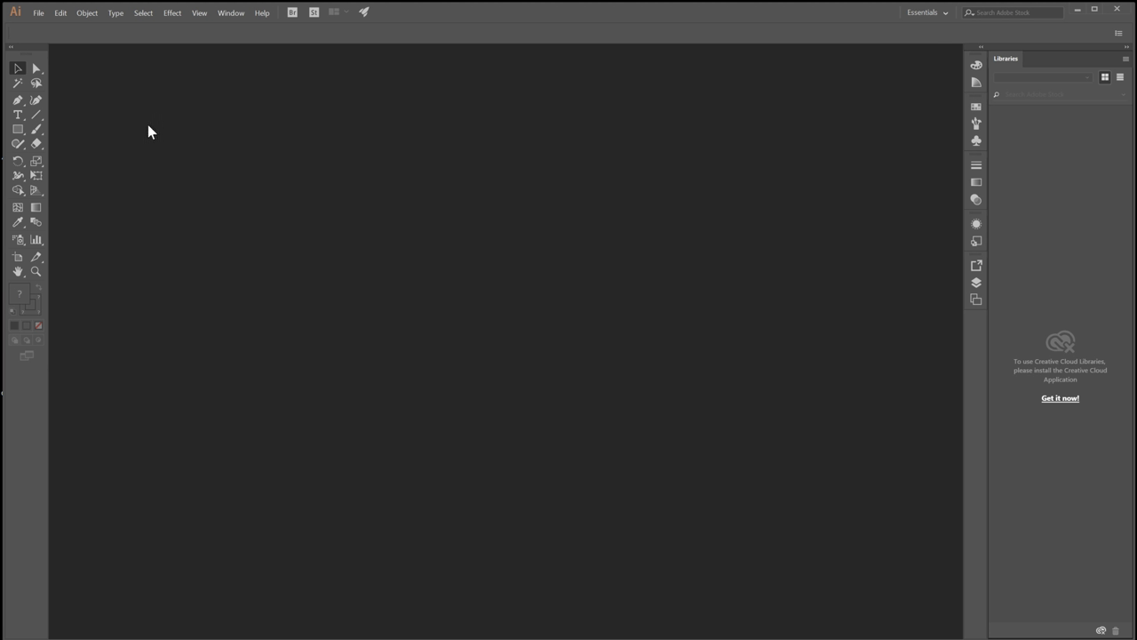
mouse_move(39, 27)
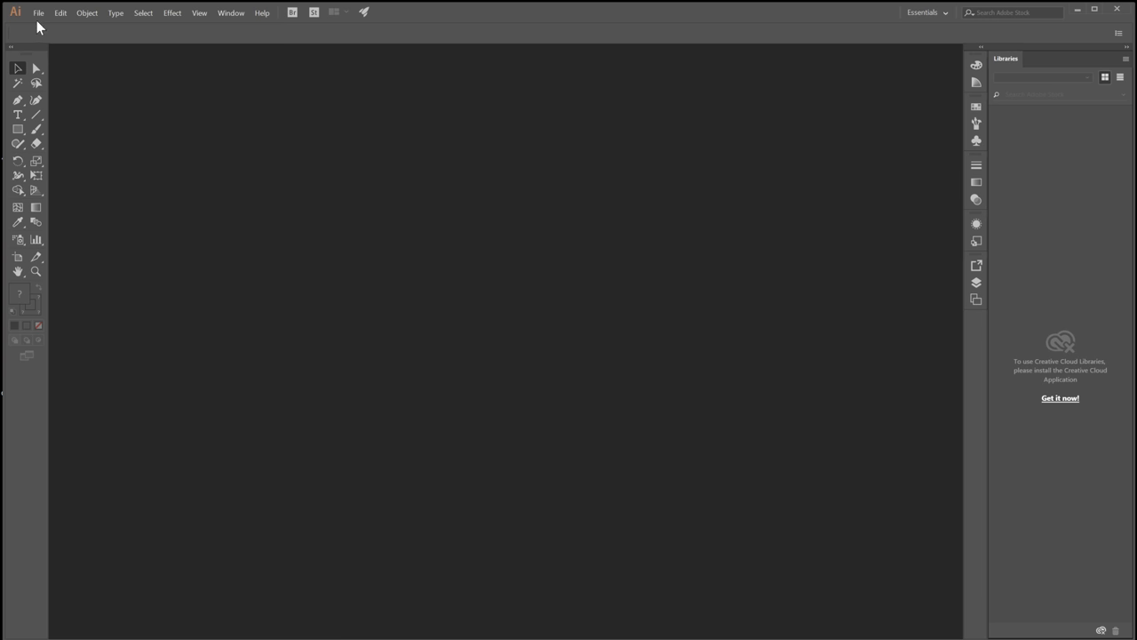
- Start a new document via File > New once Illustrator has loaded
click(40, 13)
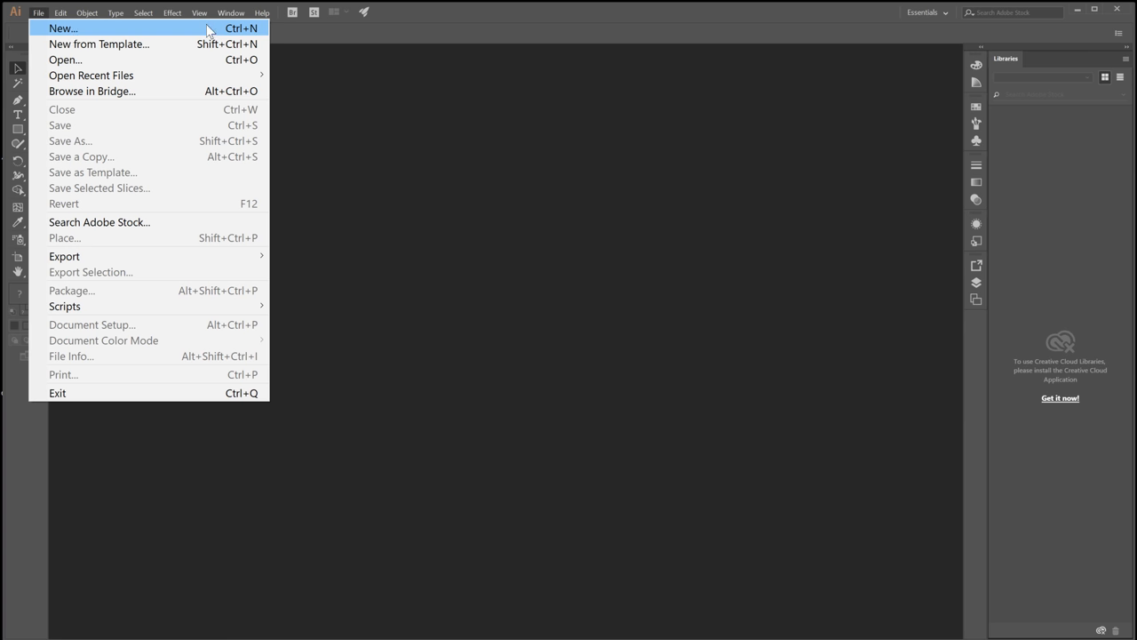
click(62, 29)
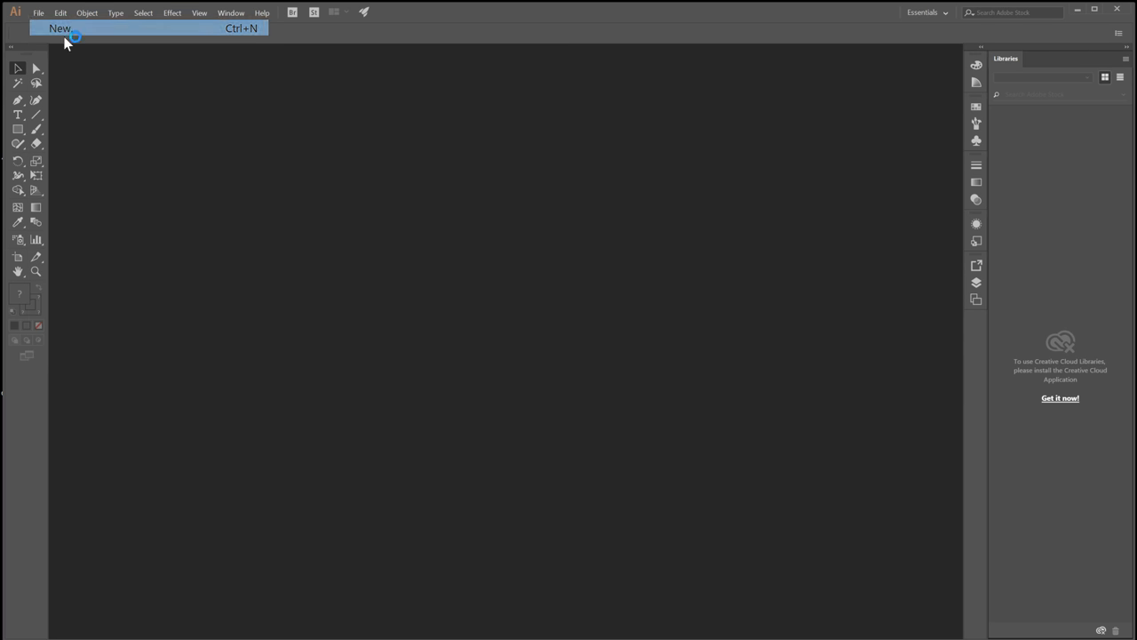
- Show the blank Print presets (Letter, 612 × 792 pt) and reach the units list
click(61, 28)
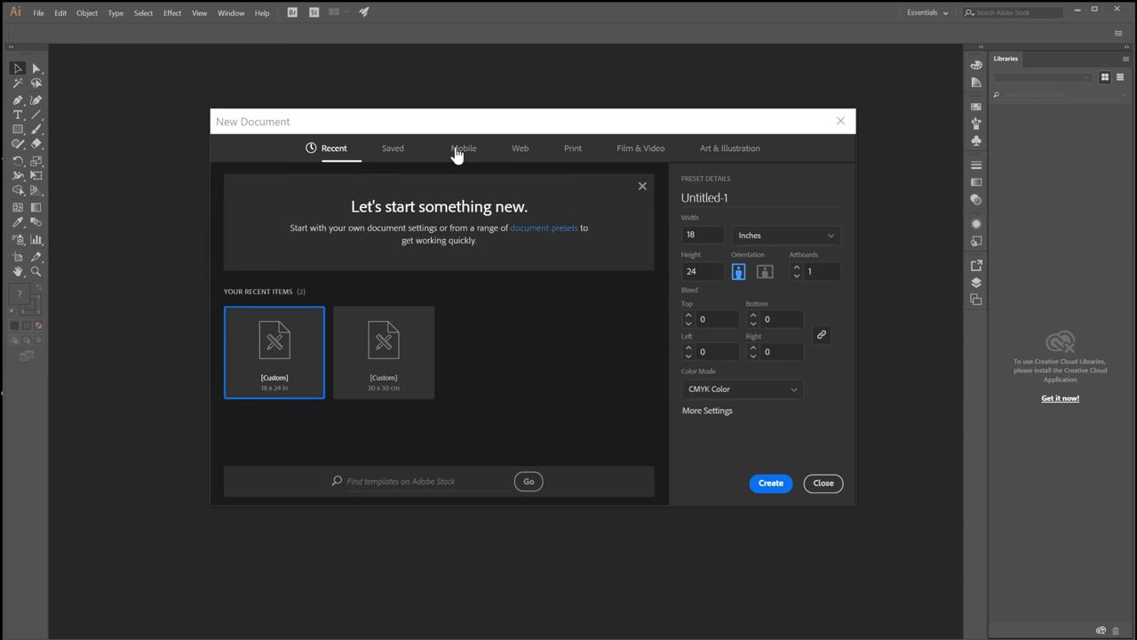
mouse_move(403, 277)
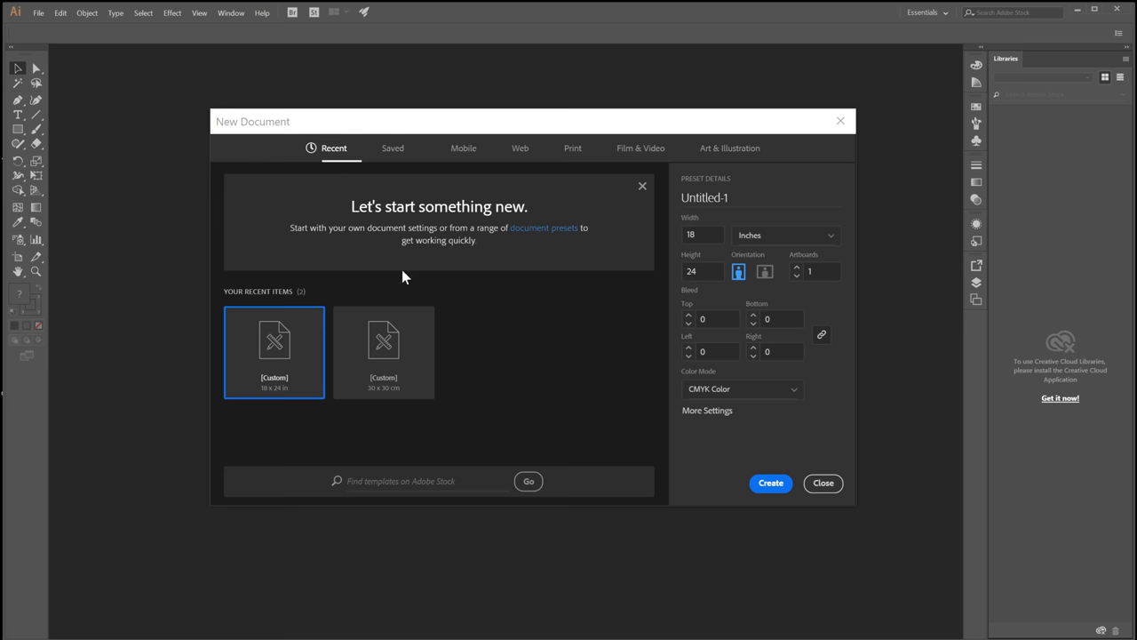
mouse_move(575, 149)
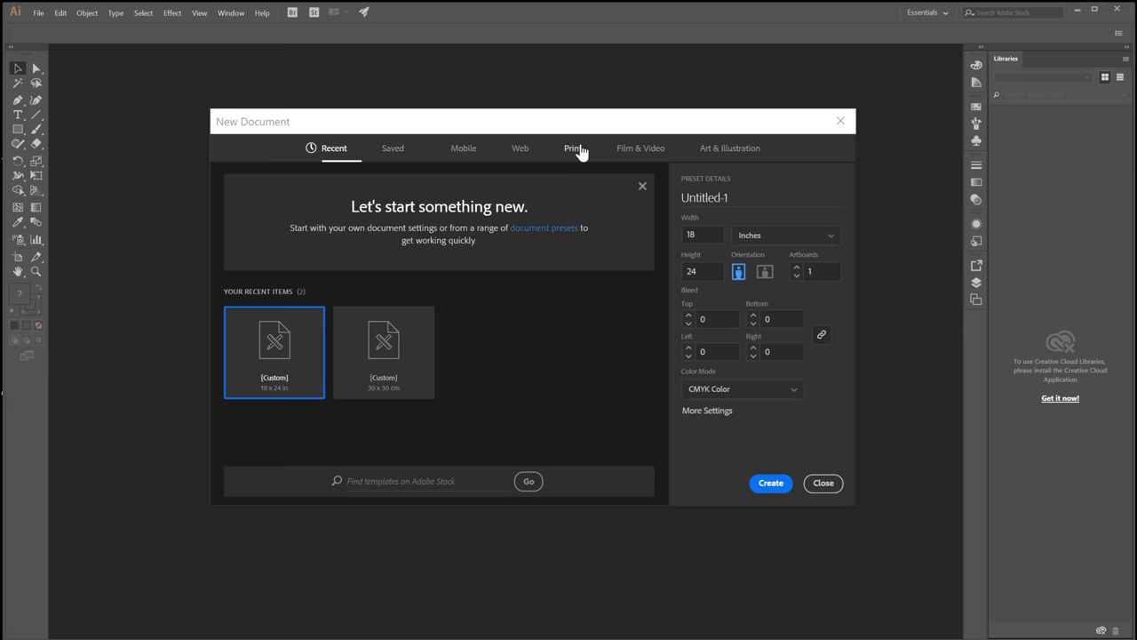
click(572, 149)
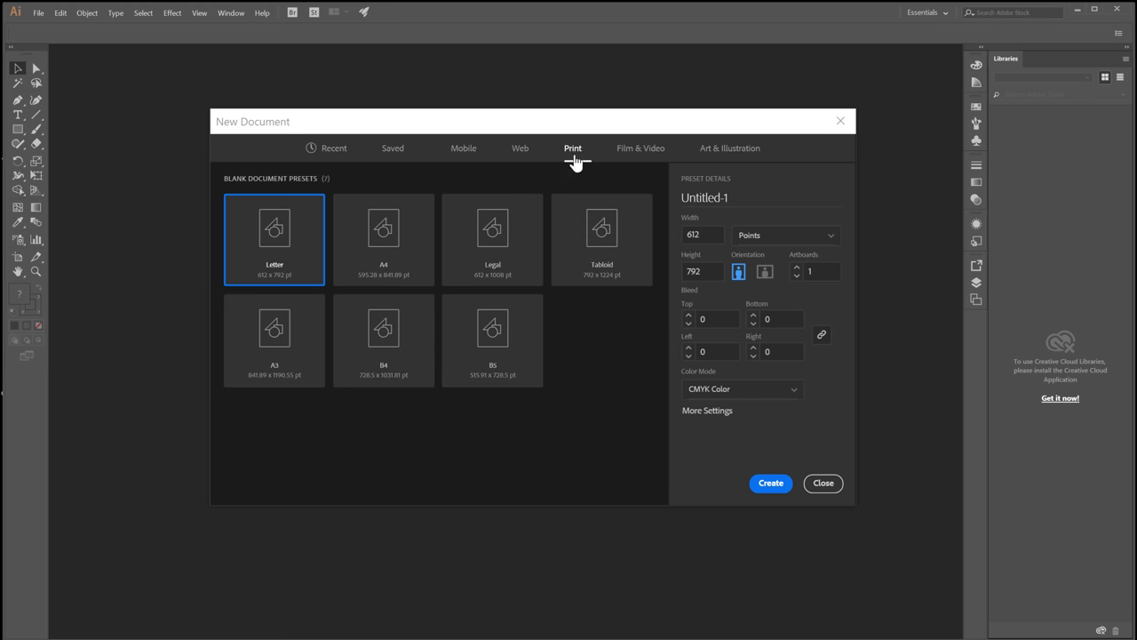
click(786, 235)
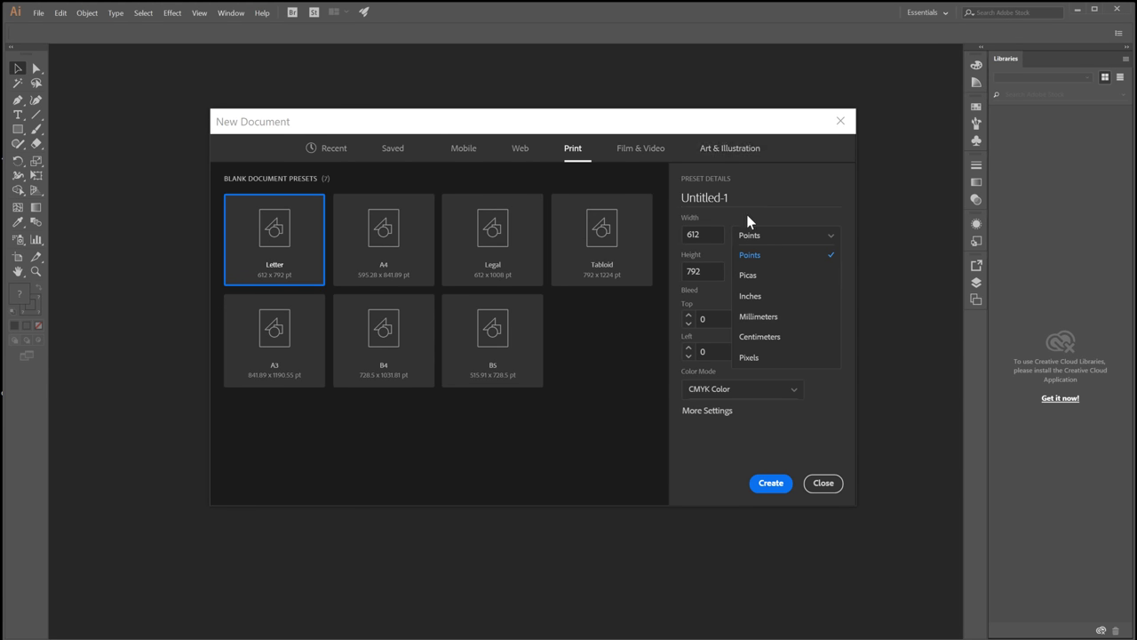
- Create a CMYK document named Poster-1, 18 by 24 inches
click(750, 295)
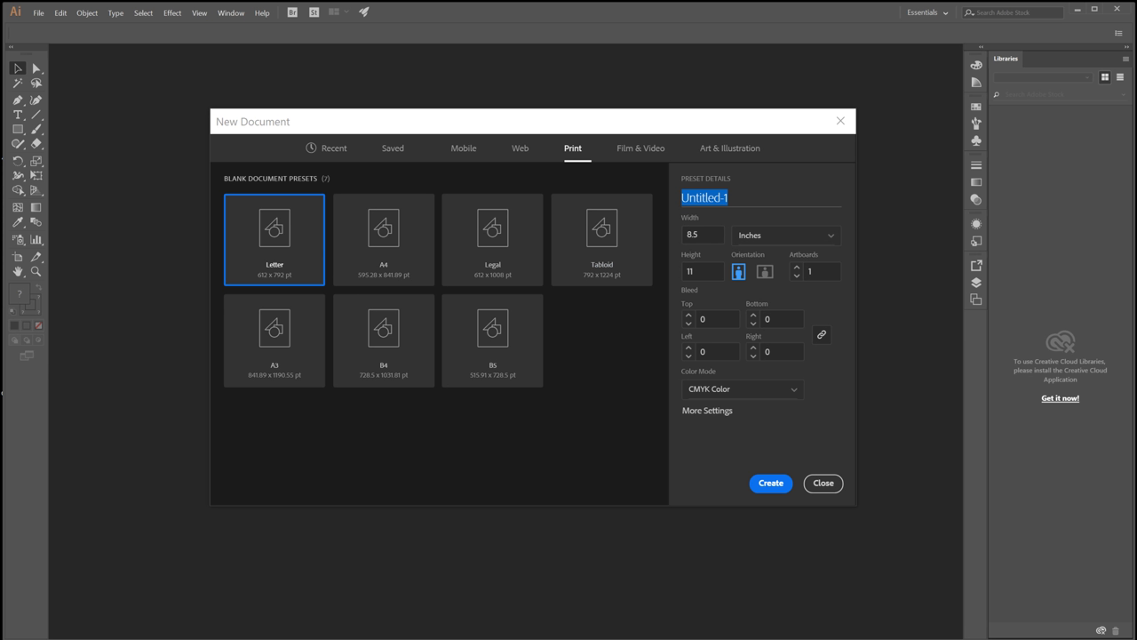
text(Poster-)
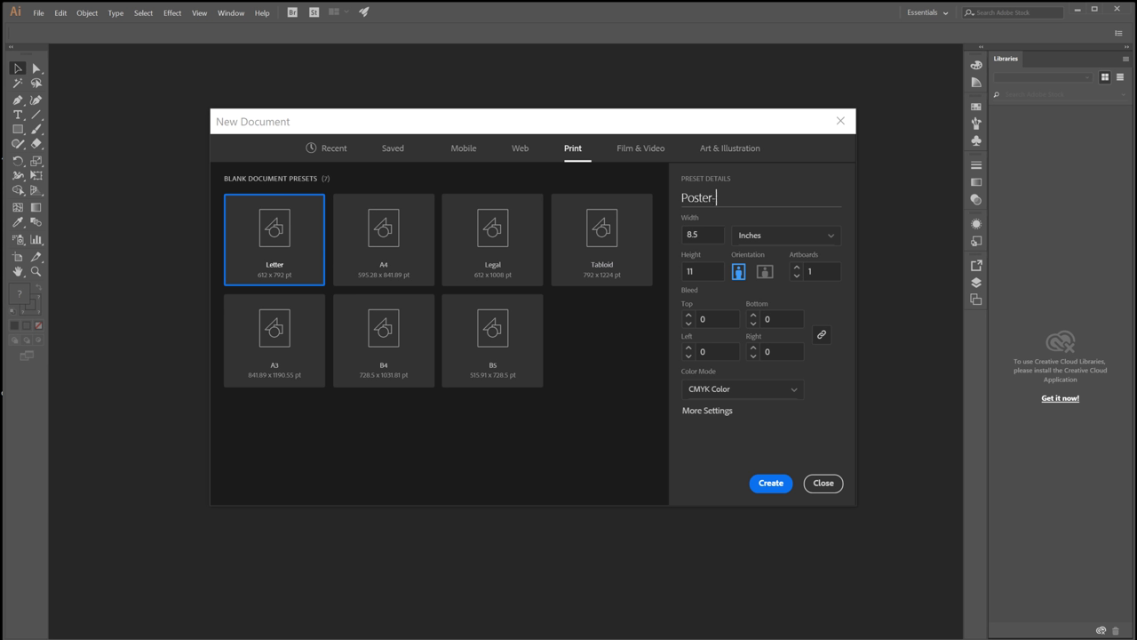
text(1)
click(704, 272)
text(24)
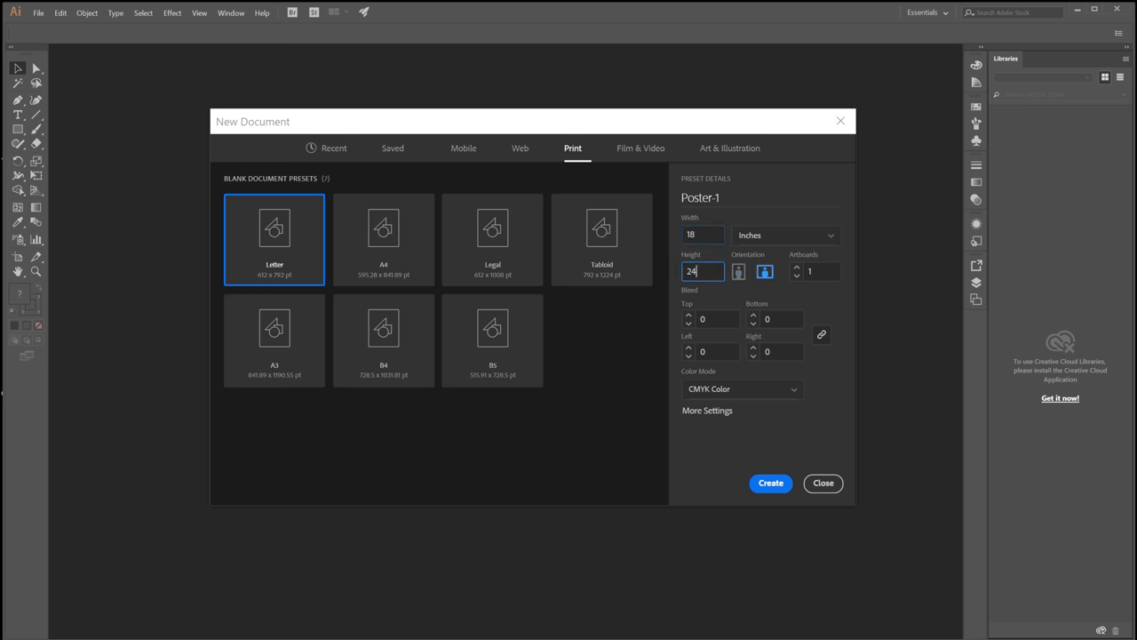
click(786, 234)
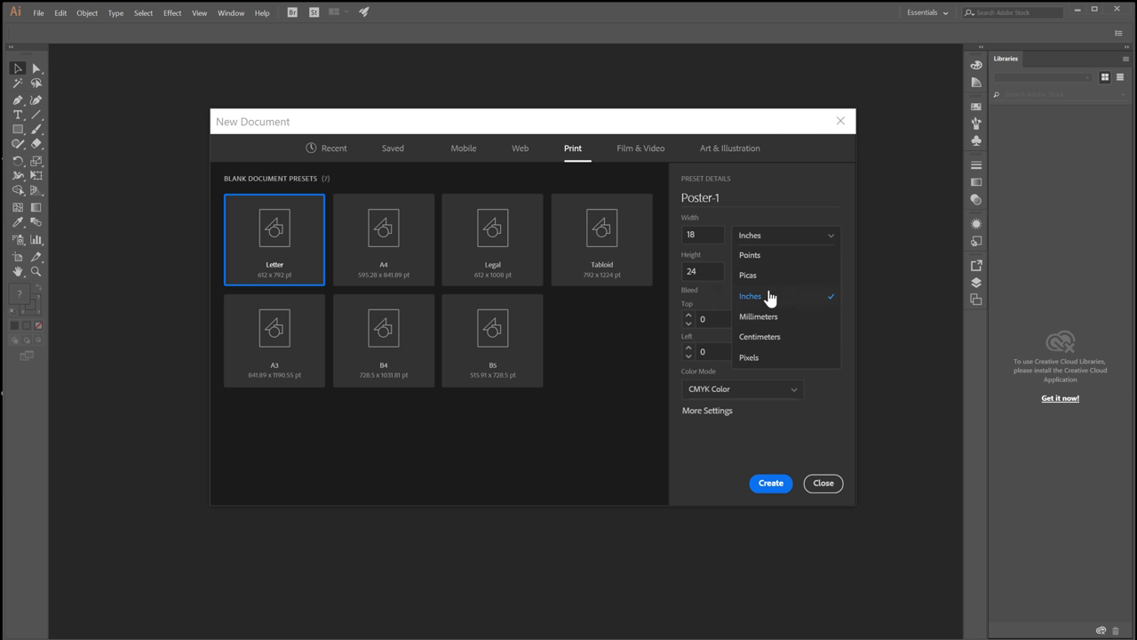
mouse_move(767, 311)
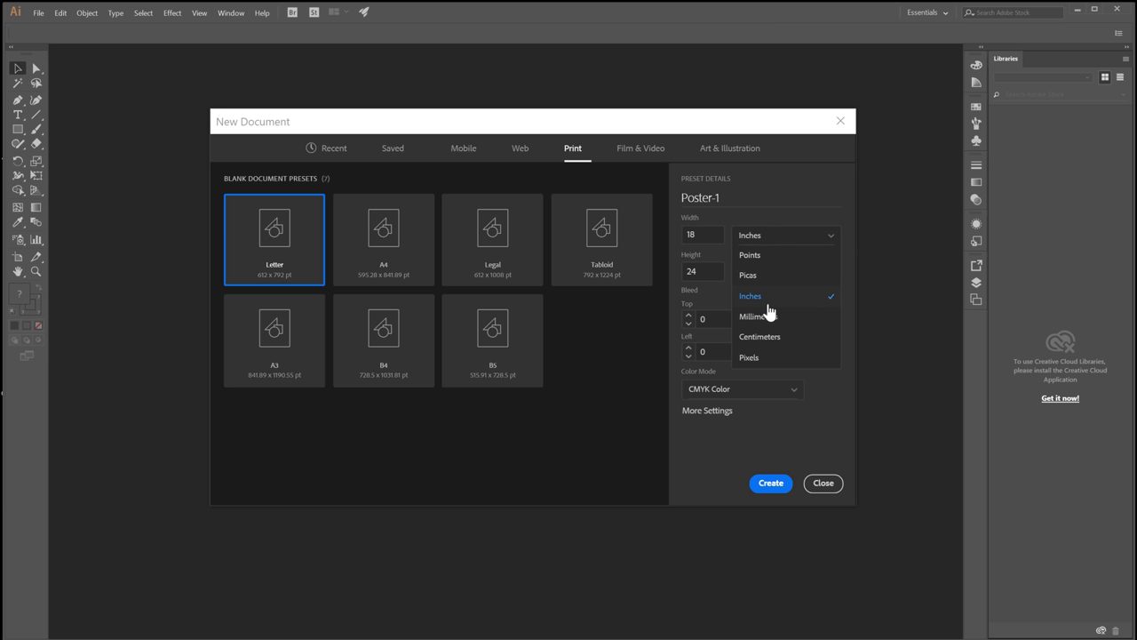
mouse_move(777, 260)
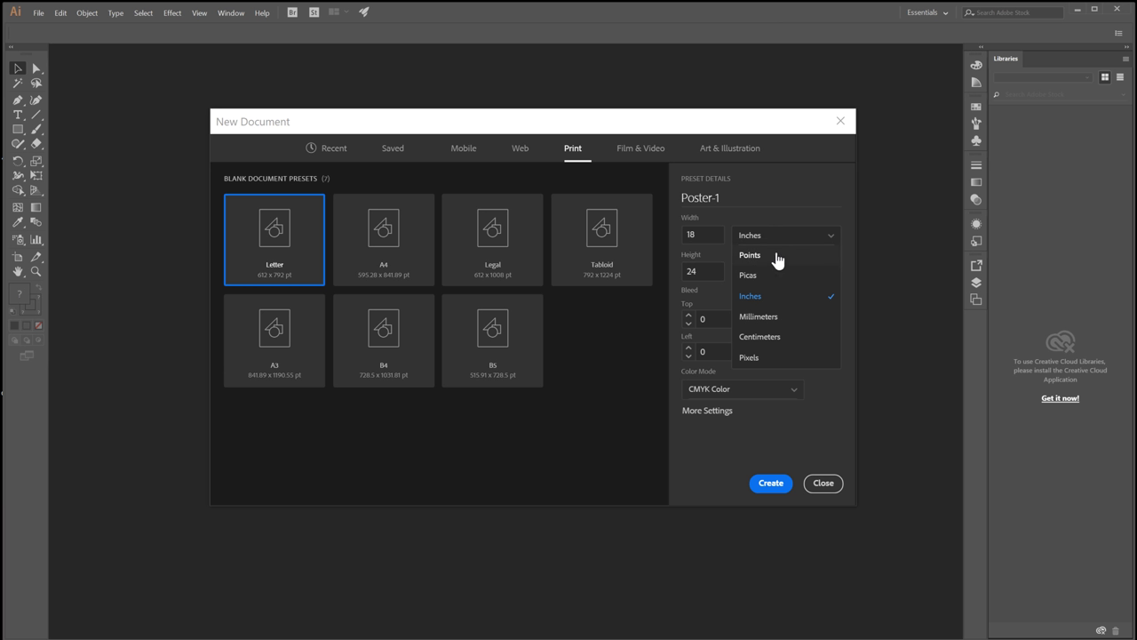
mouse_move(773, 295)
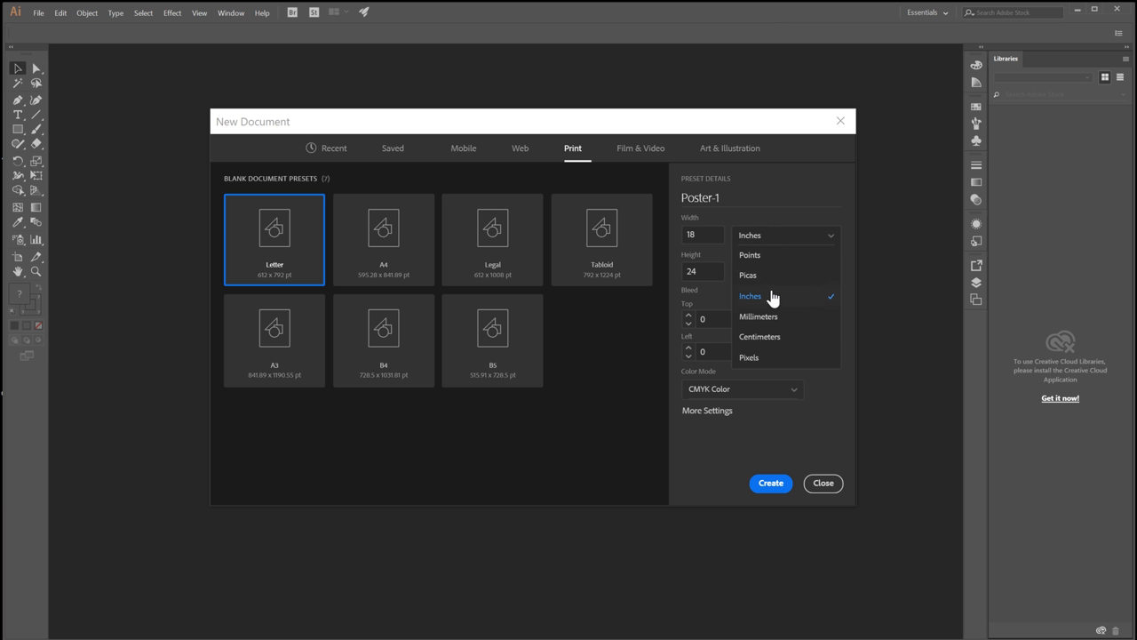
mouse_move(750, 297)
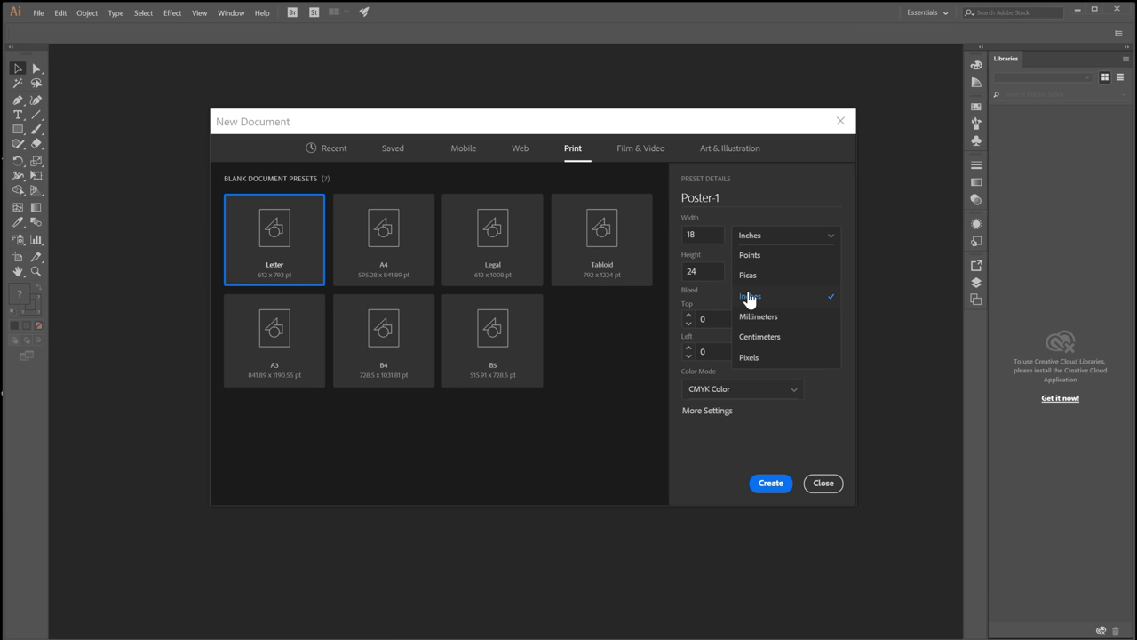
click(750, 295)
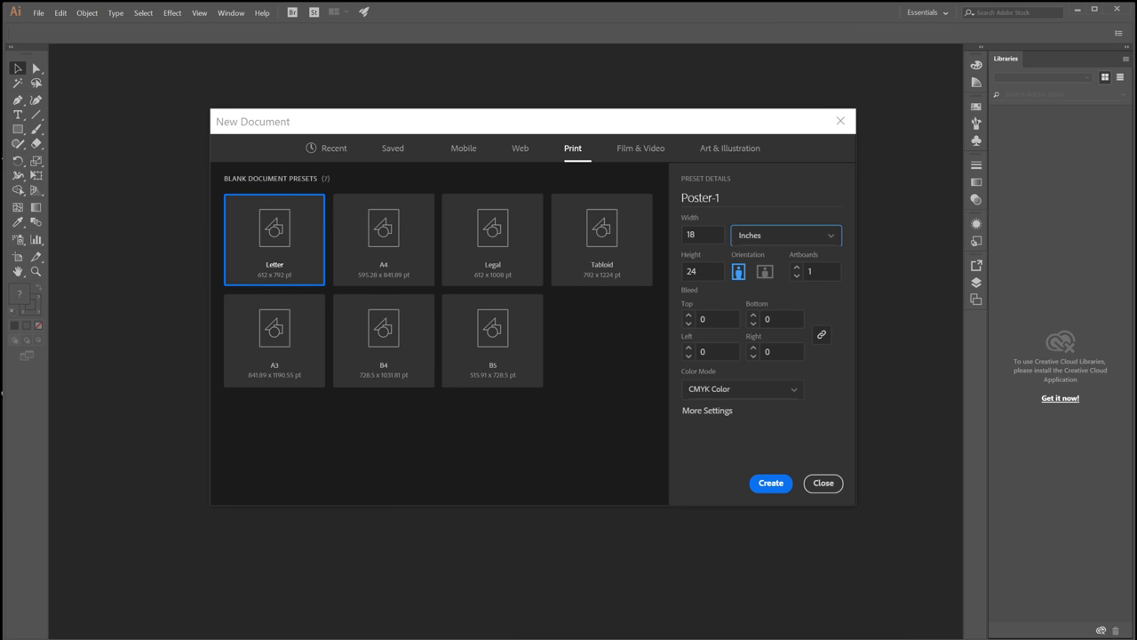
mouse_move(754, 317)
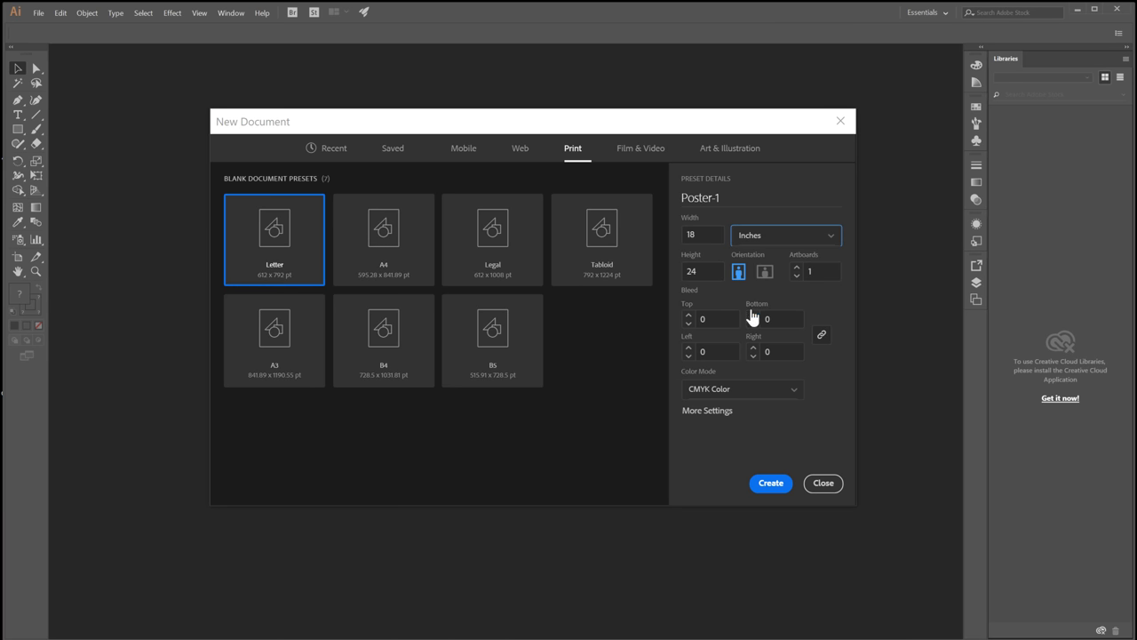
mouse_move(700, 391)
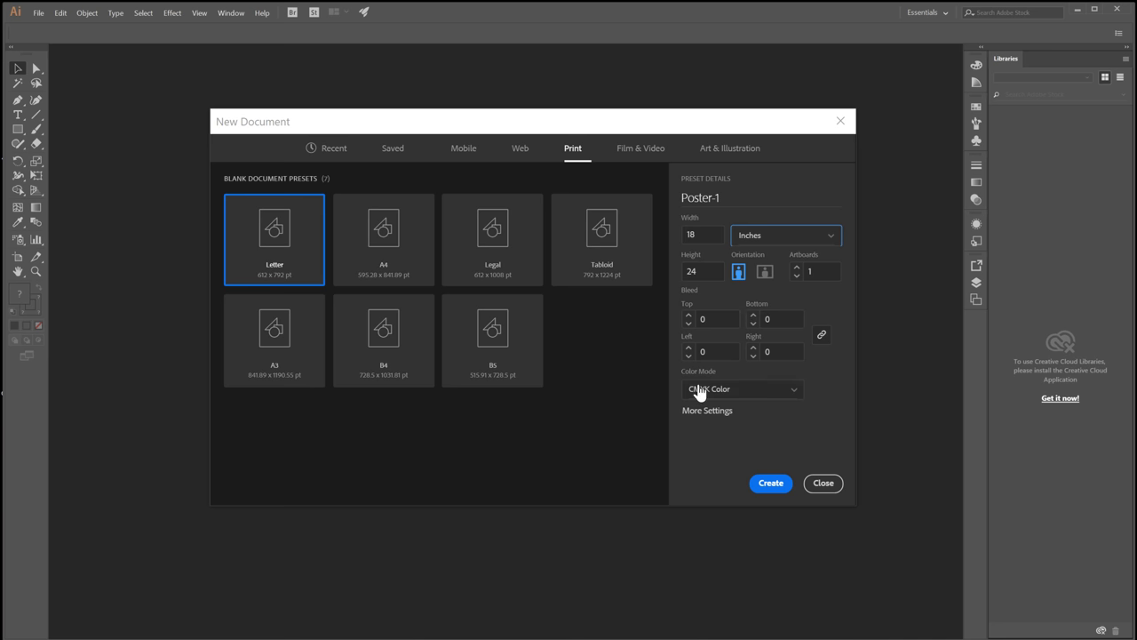
mouse_move(772, 455)
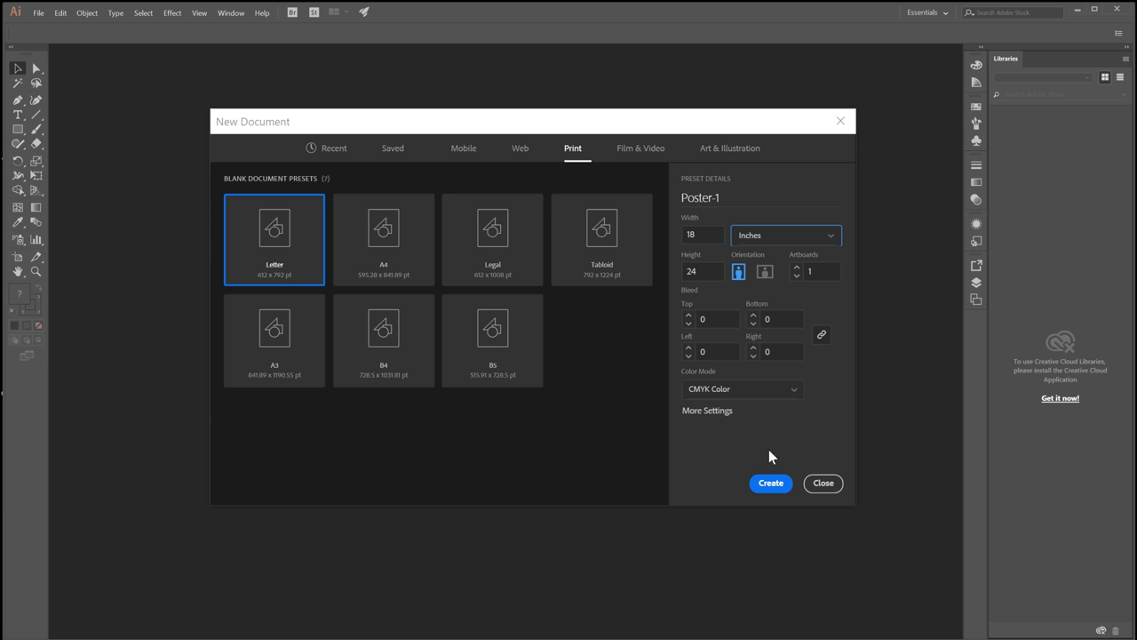
click(769, 484)
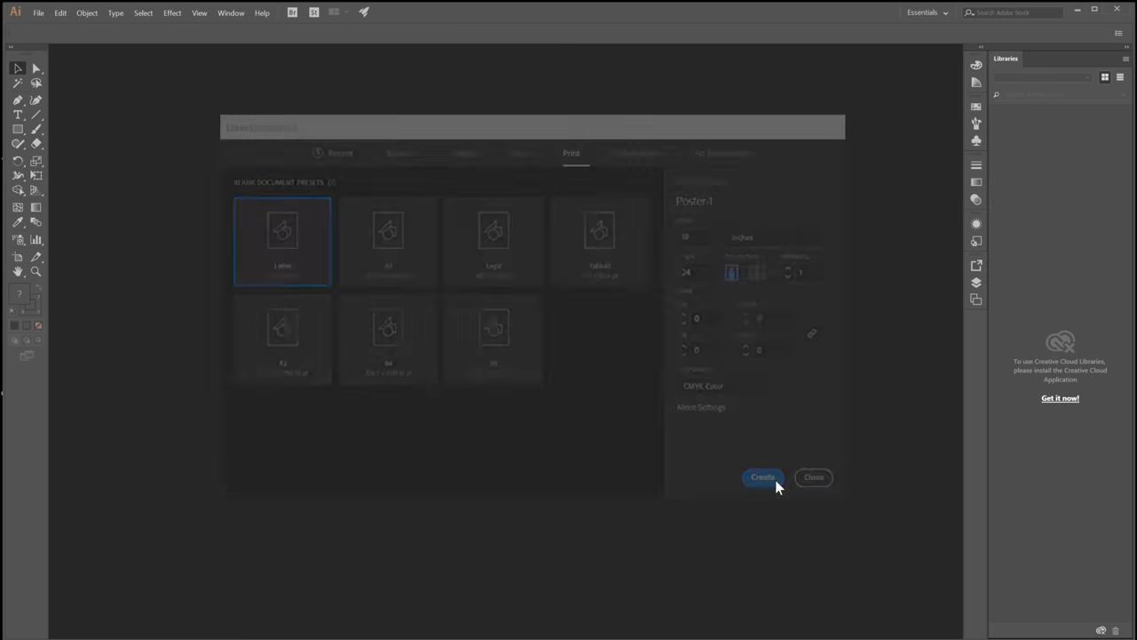
- Display the blank Poster-1 artboard at actual size, 100%
click(761, 477)
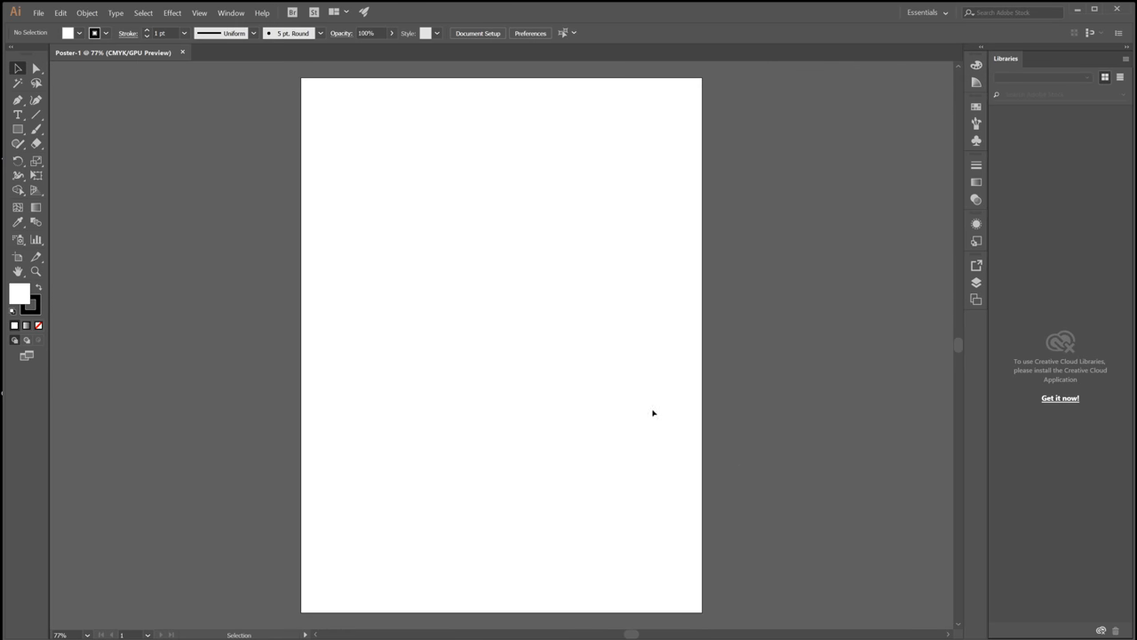
mouse_move(476, 334)
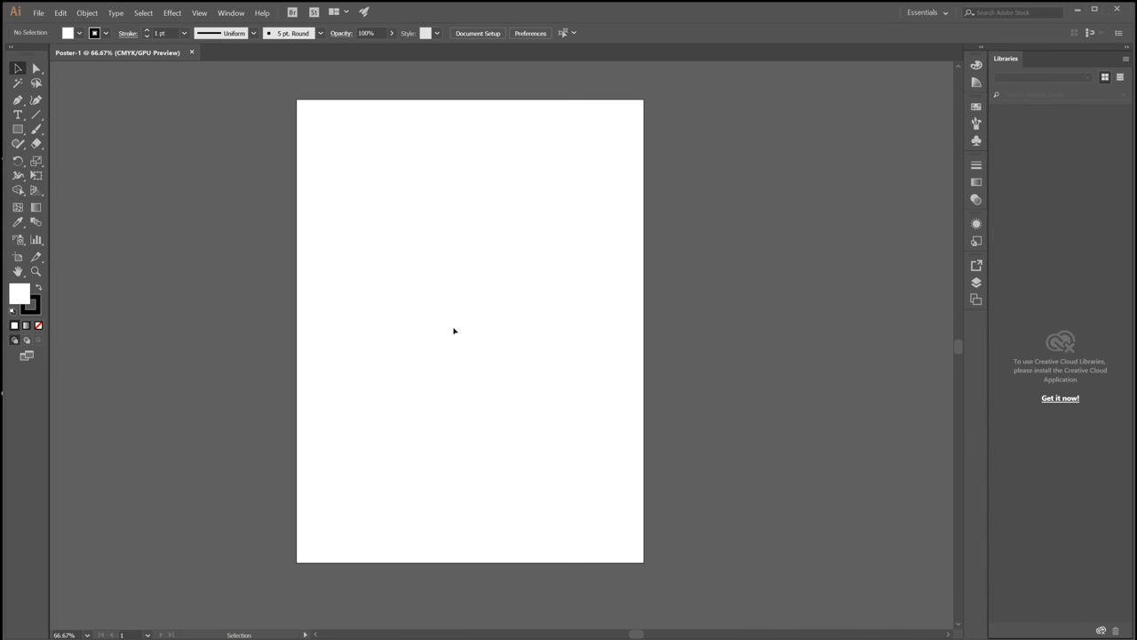
mouse_move(433, 311)
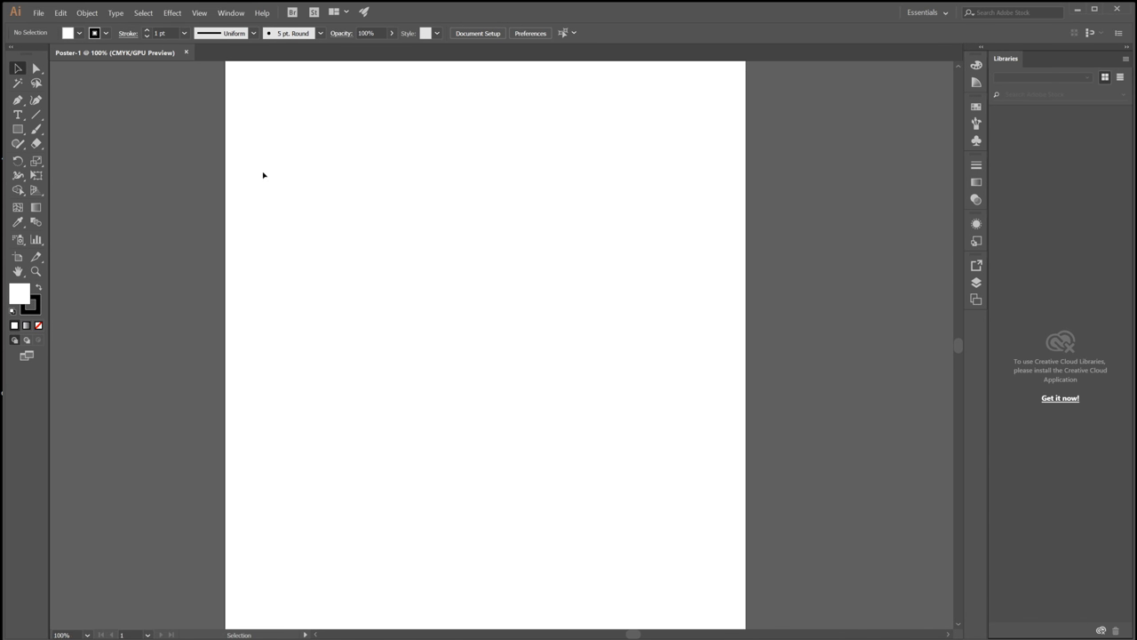
mouse_move(722, 188)
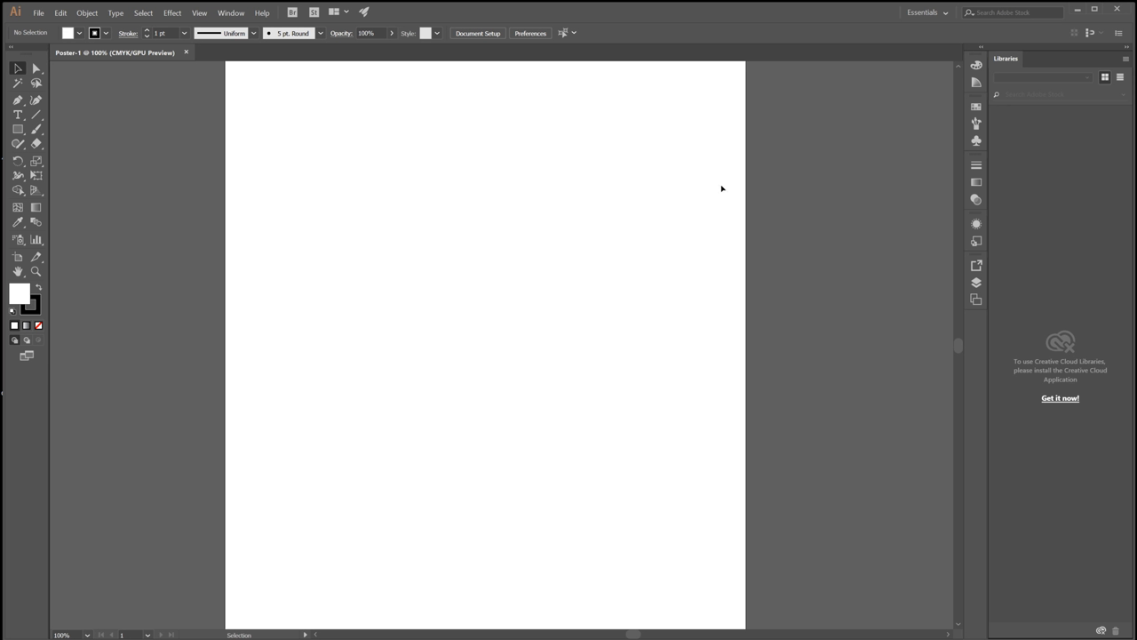
mouse_move(806, 25)
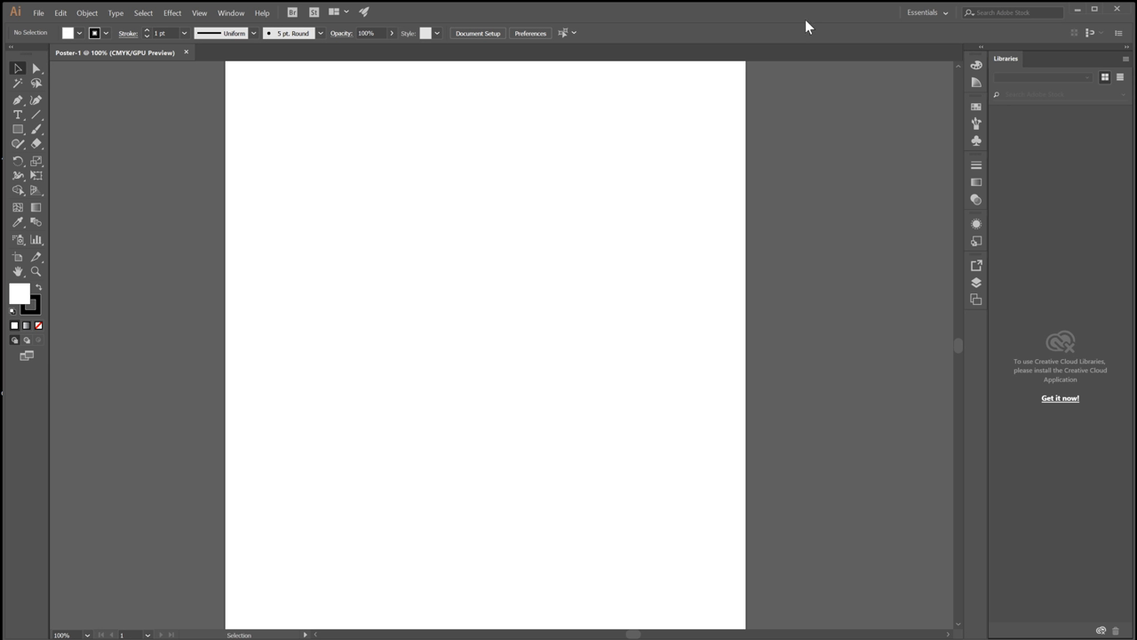
mouse_move(284, 583)
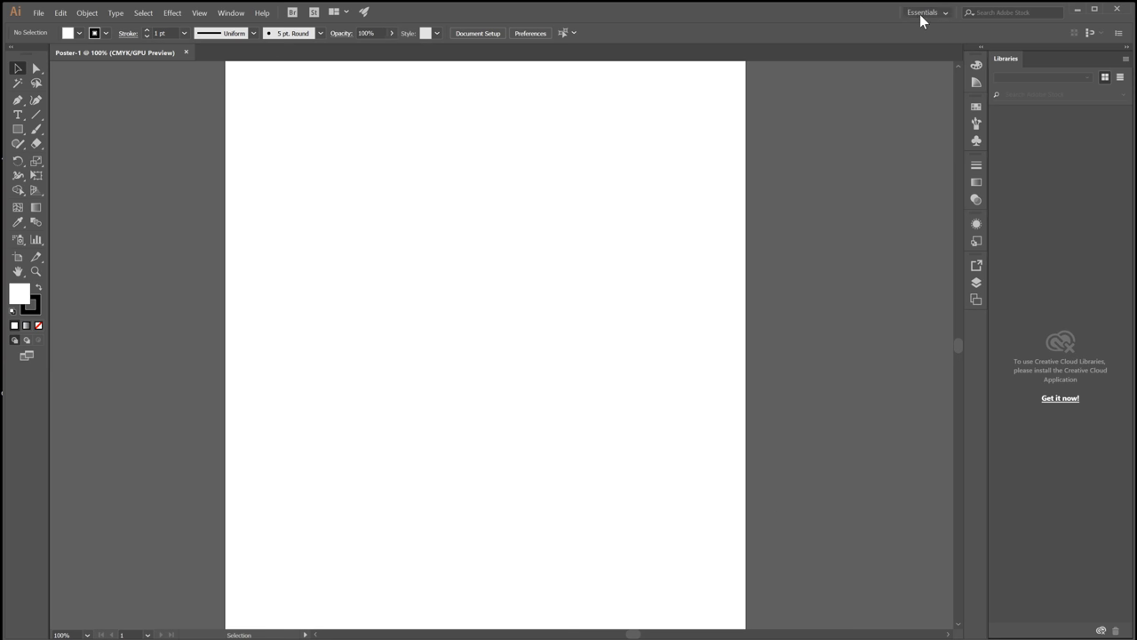
- Switch to the Painting workspace and expand the Color and Swatches panels
click(923, 13)
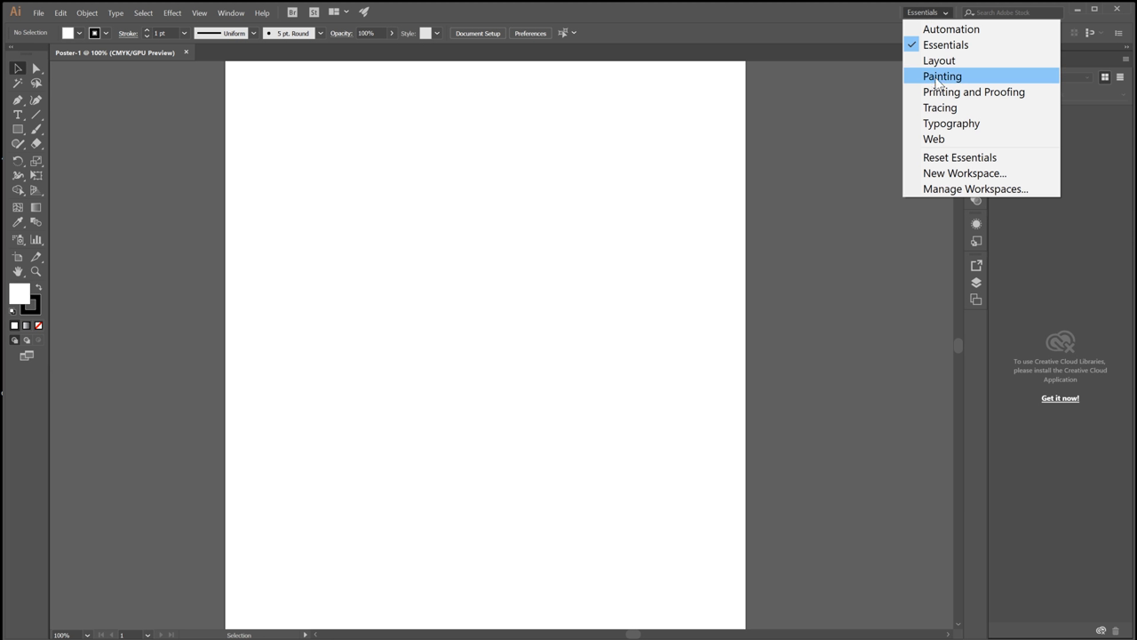
click(942, 75)
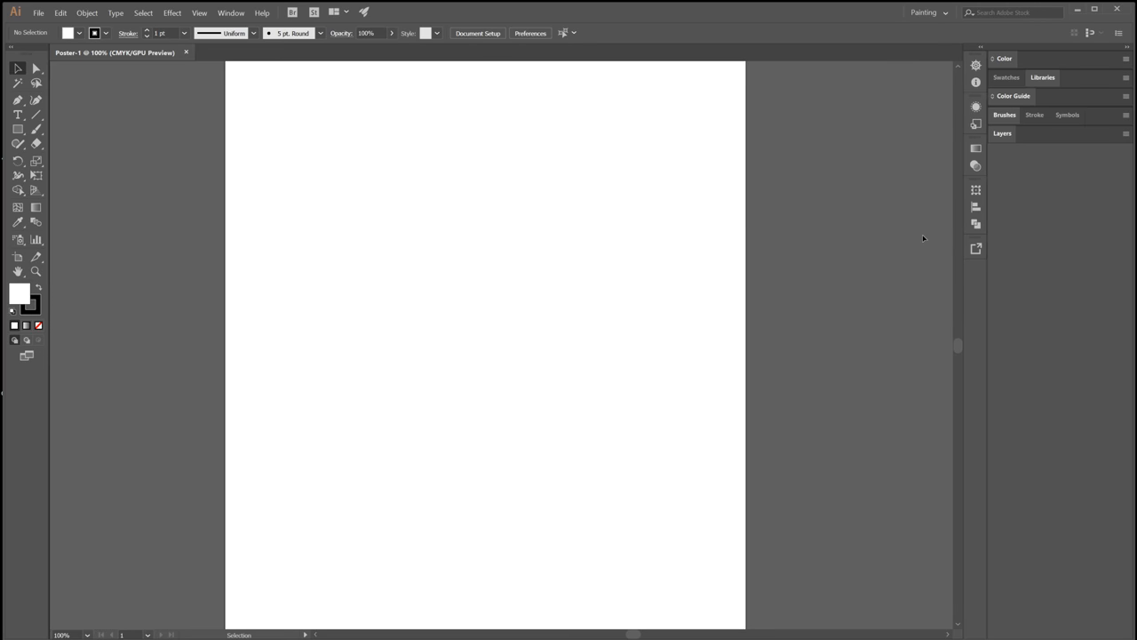
click(1004, 57)
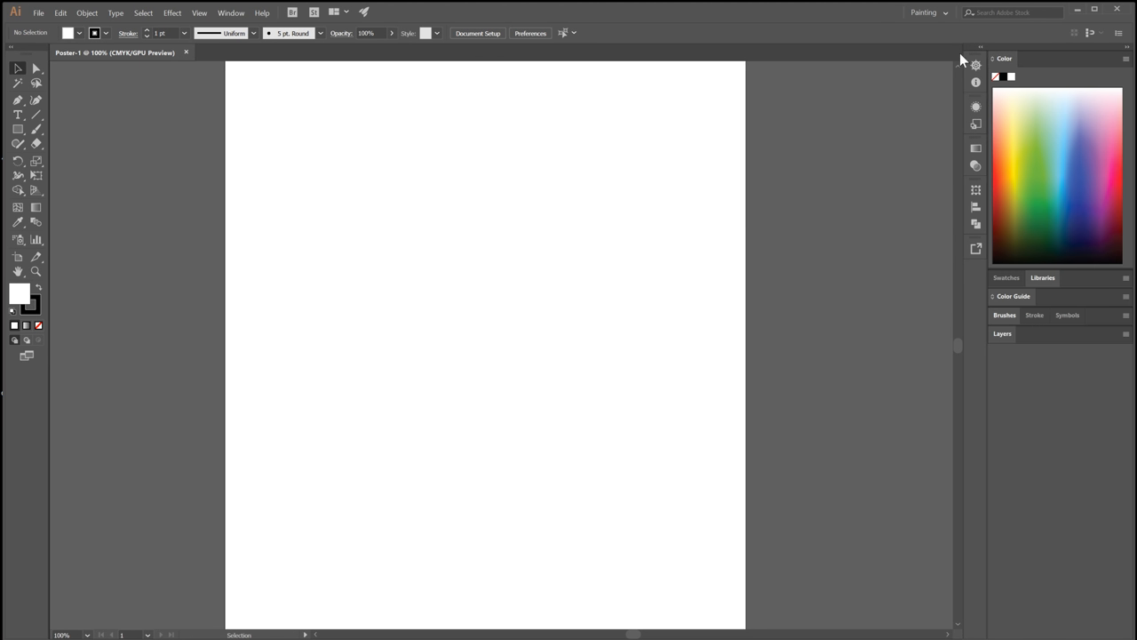
mouse_move(976, 75)
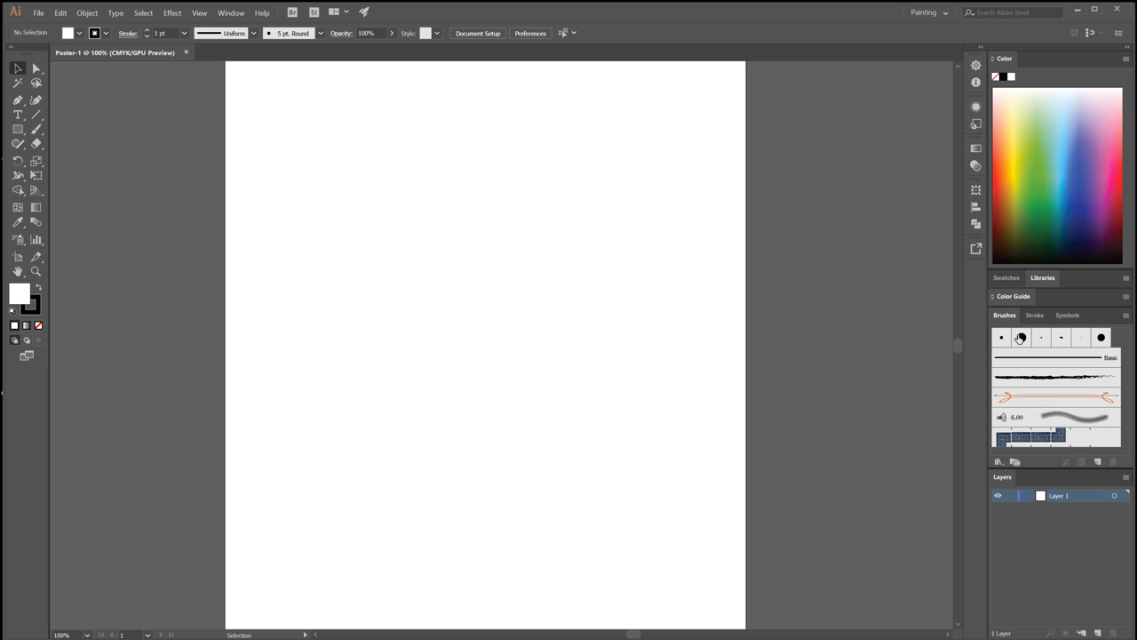
click(1006, 213)
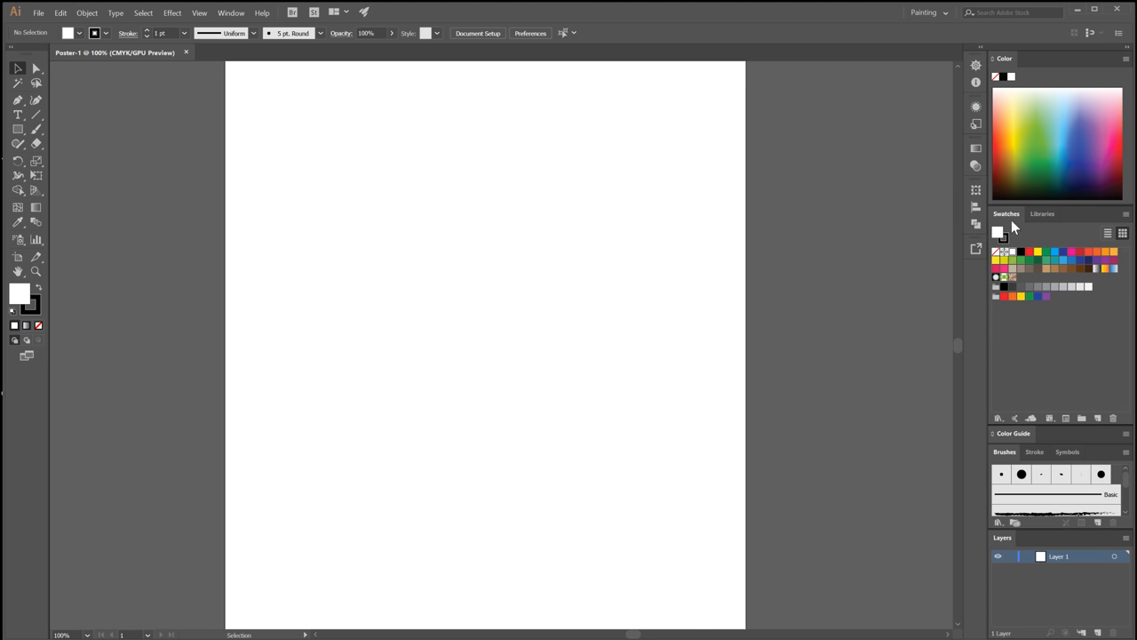
mouse_move(1042, 313)
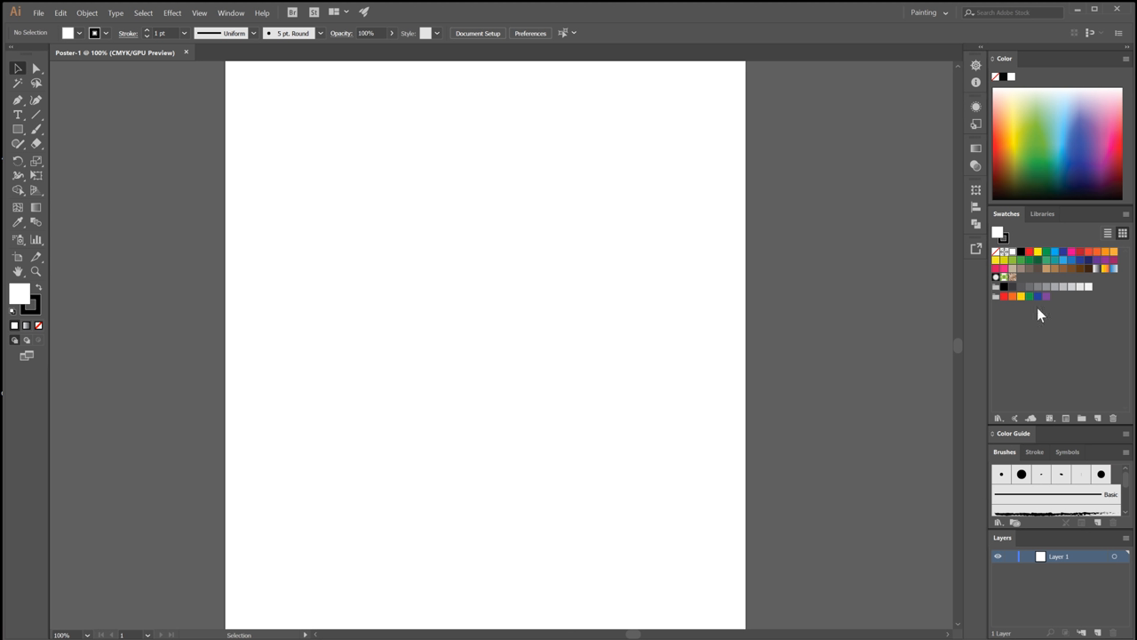
mouse_move(888, 67)
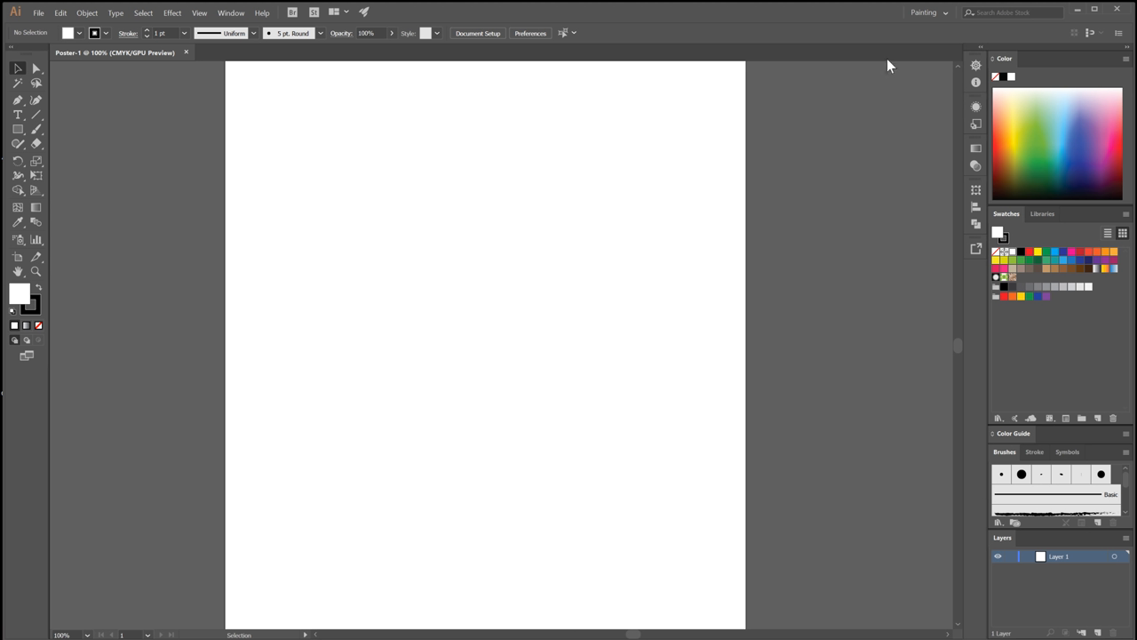
mouse_move(927, 25)
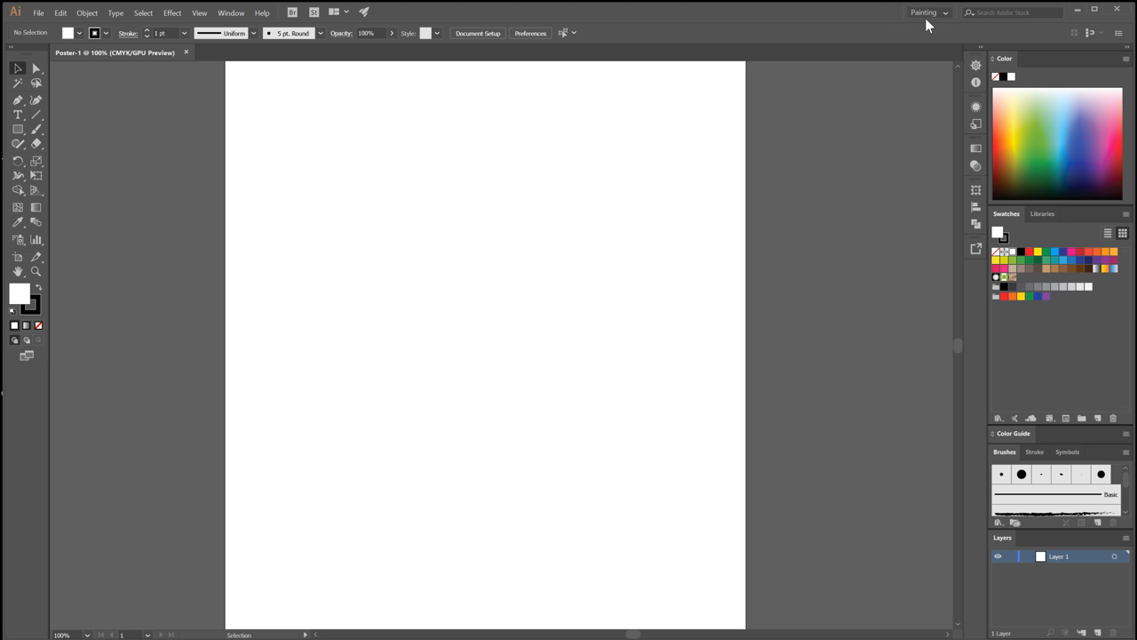
mouse_move(938, 25)
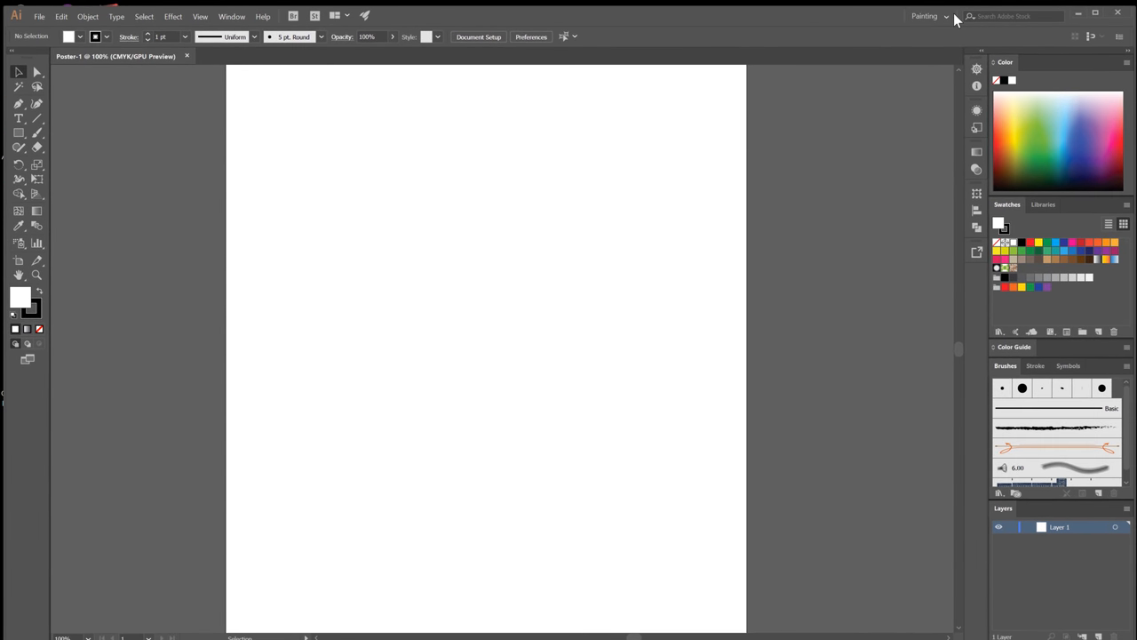
mouse_move(981, 416)
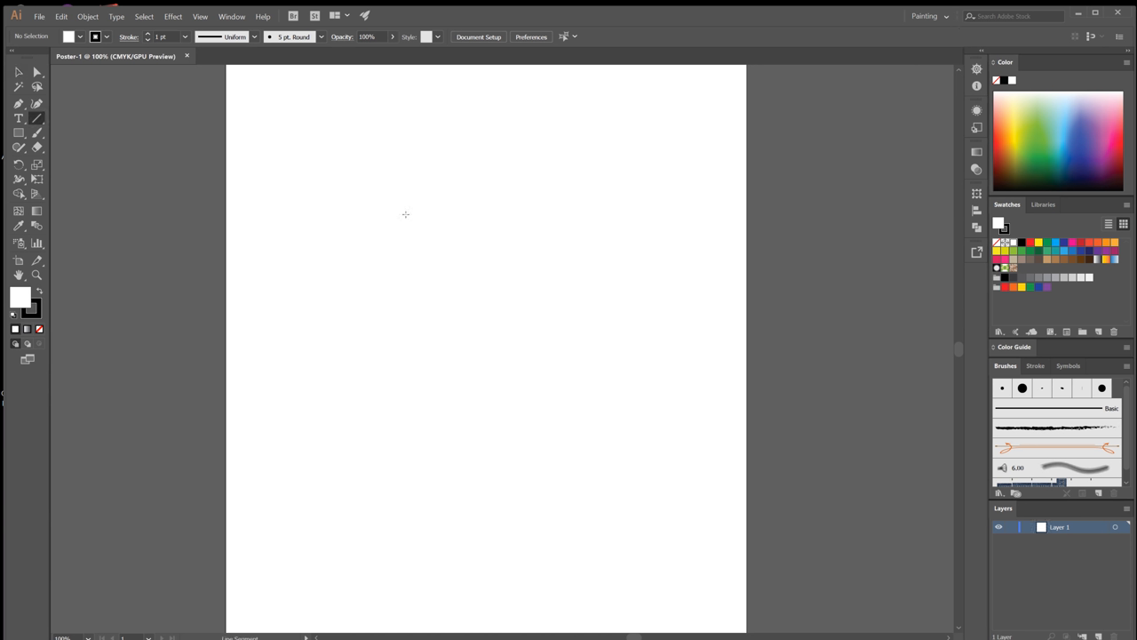
mouse_move(36, 121)
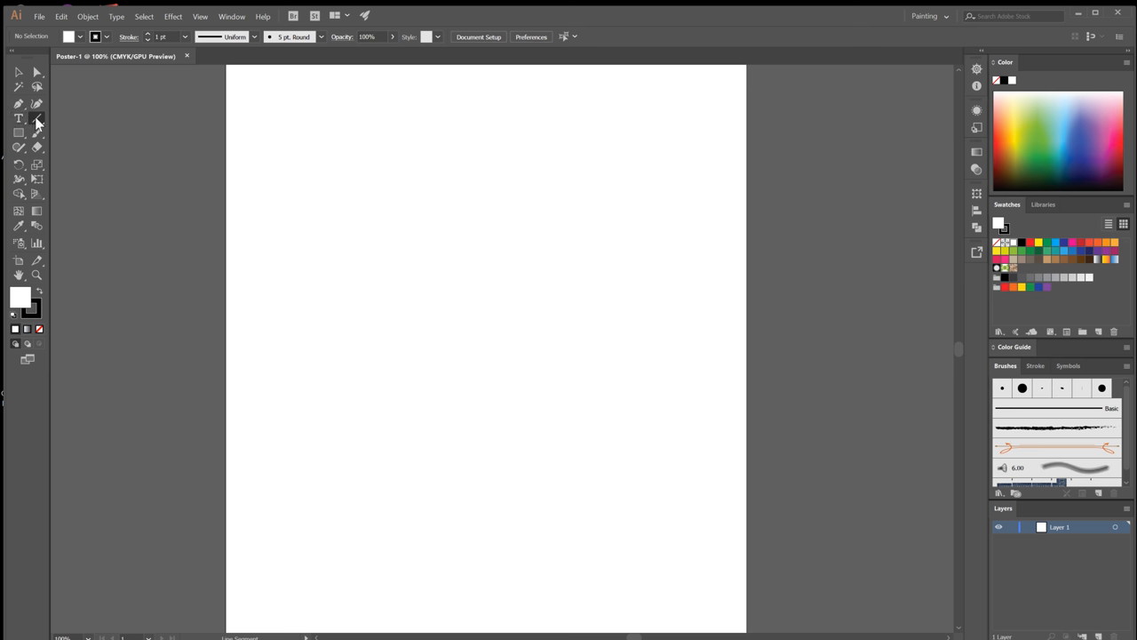
- Draw one diagonal line from upper left toward lower right across the artboard
drag(352, 189, 636, 387)
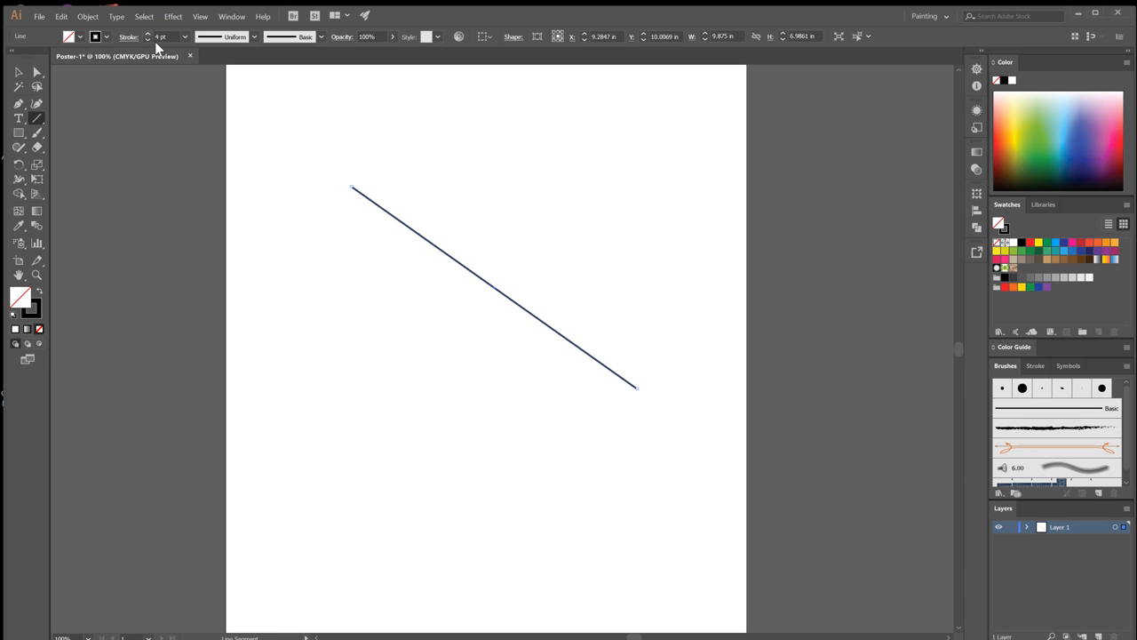
click(734, 199)
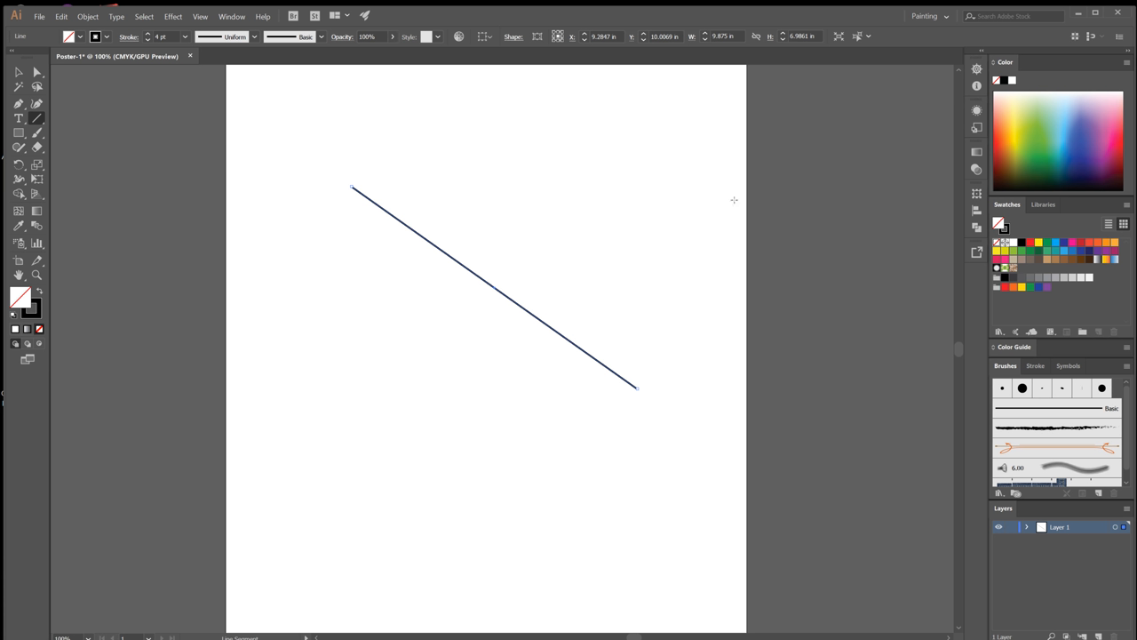
mouse_move(586, 329)
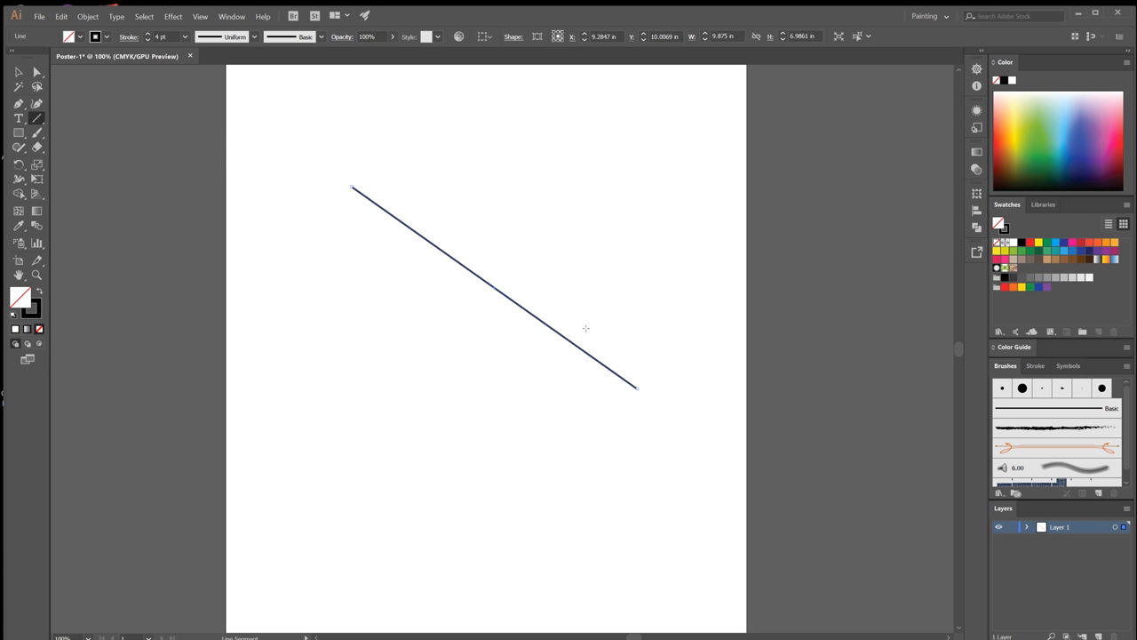
mouse_move(471, 268)
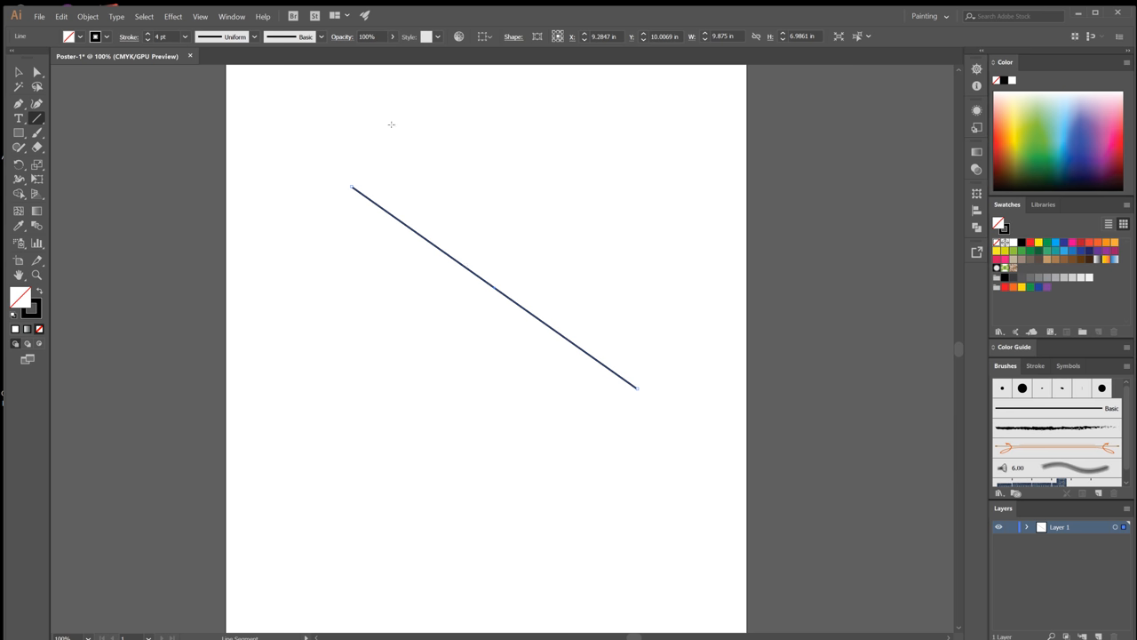
- Start Save As and browse to the Biggar folder on the Tech (Z:) drive
click(39, 16)
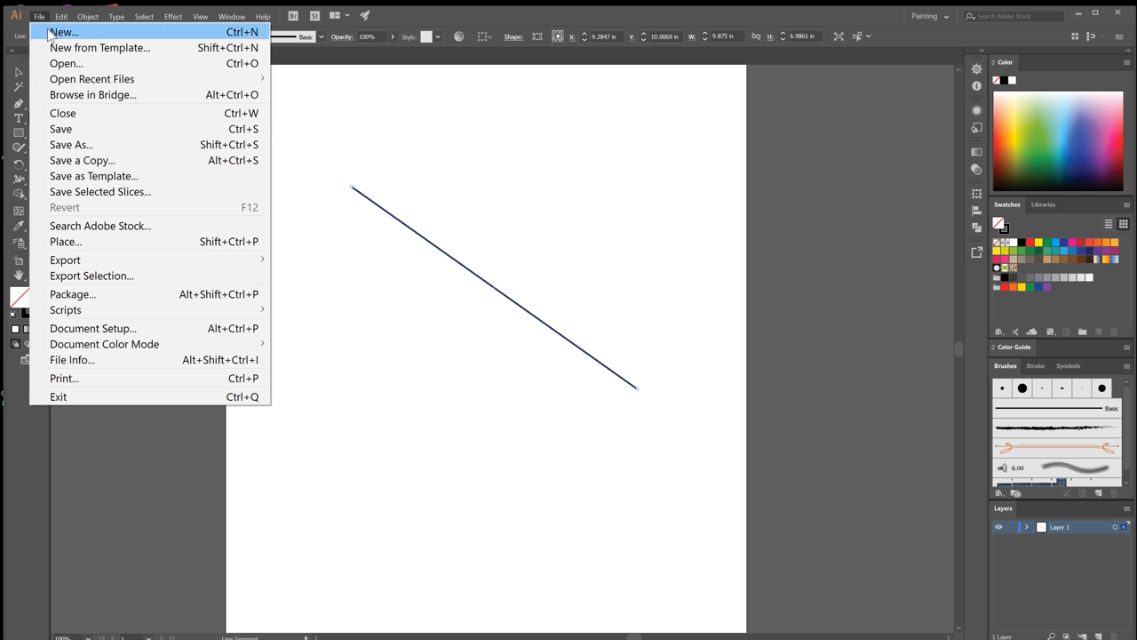
click(71, 144)
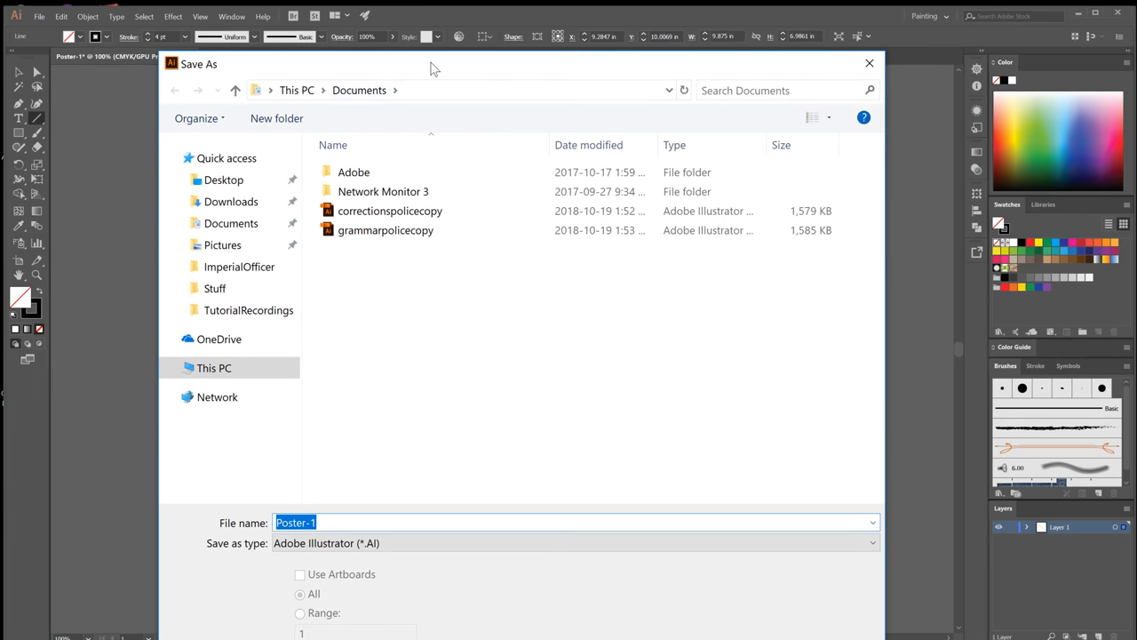
click(213, 366)
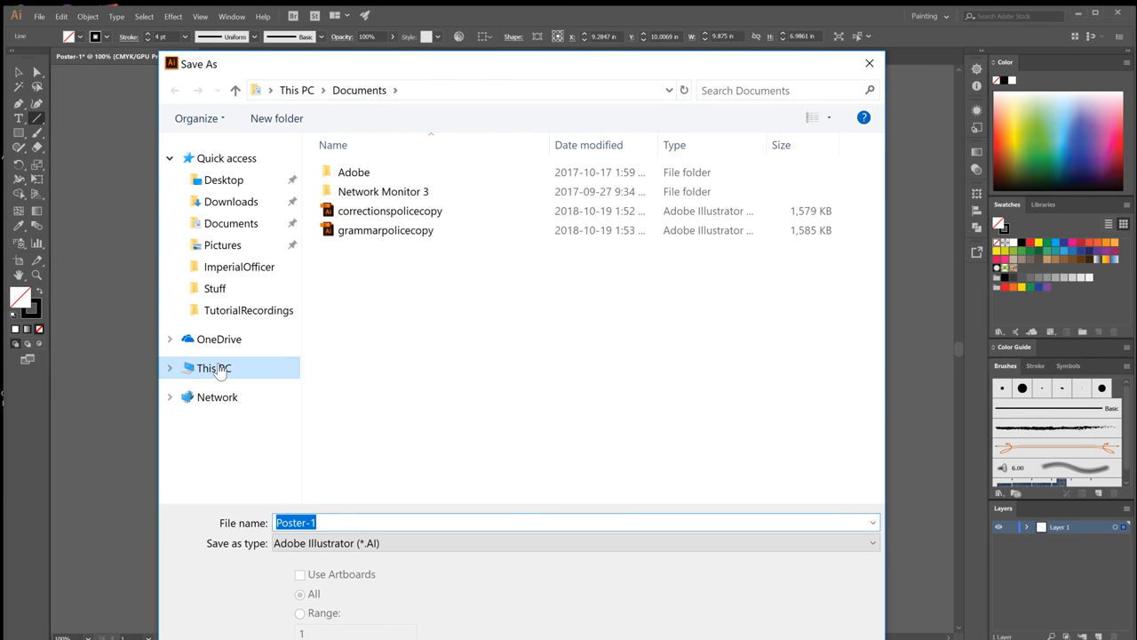
click(213, 367)
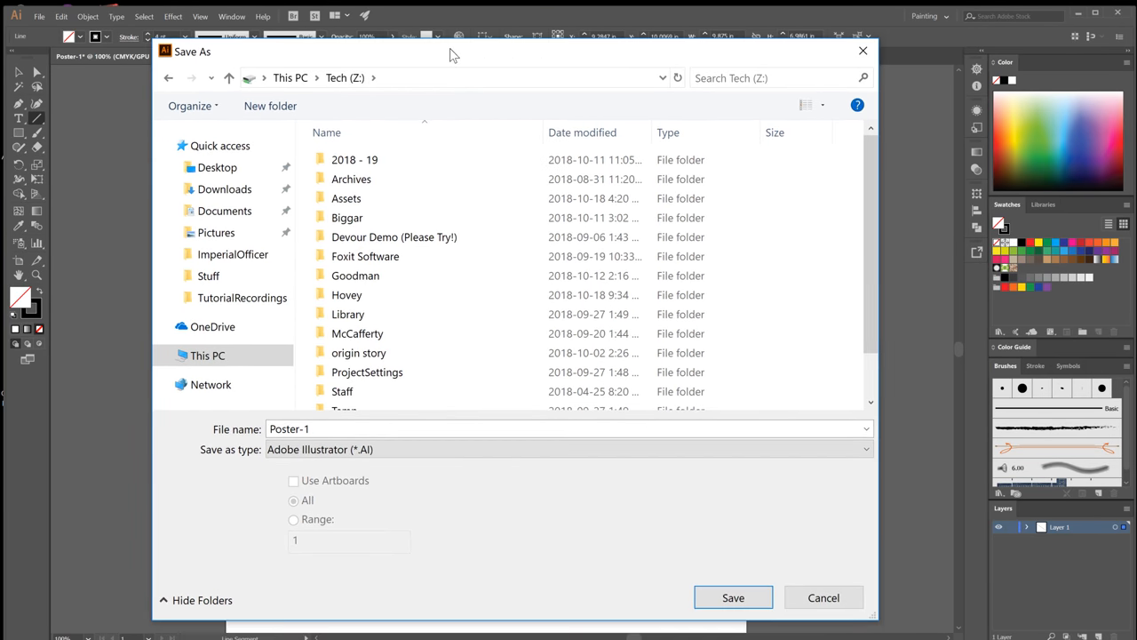
click(355, 160)
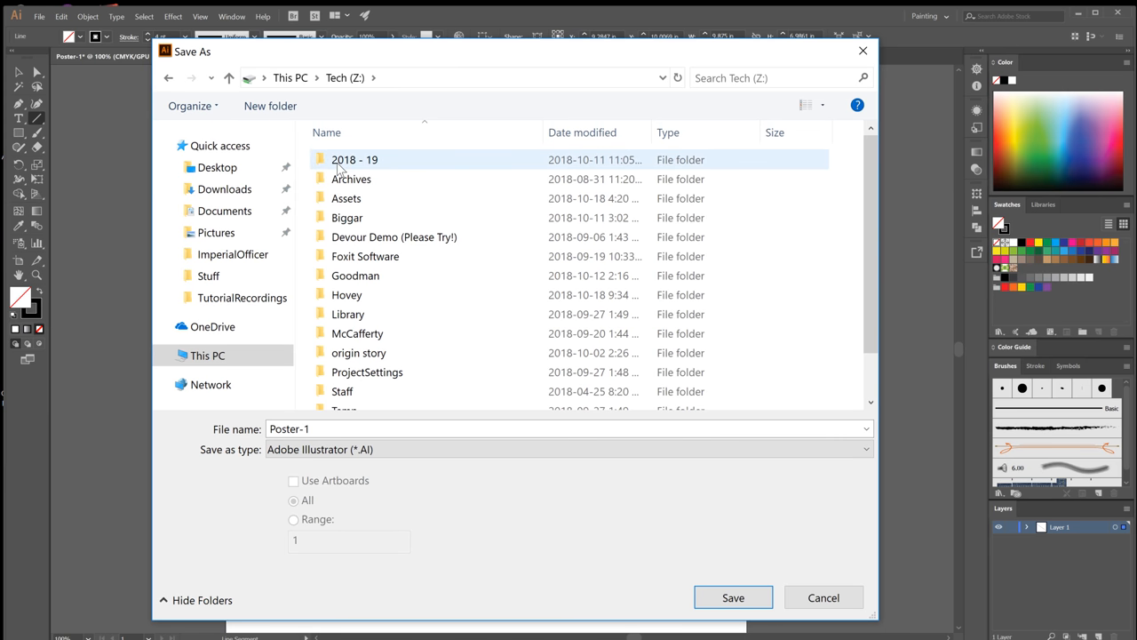
double_click(356, 160)
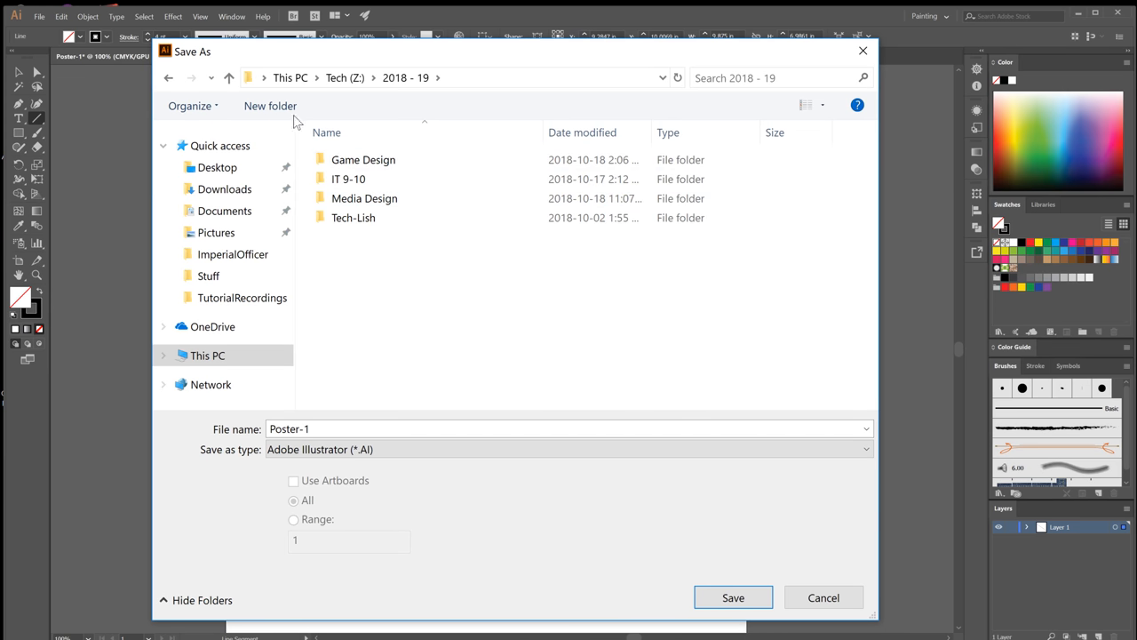
click(345, 79)
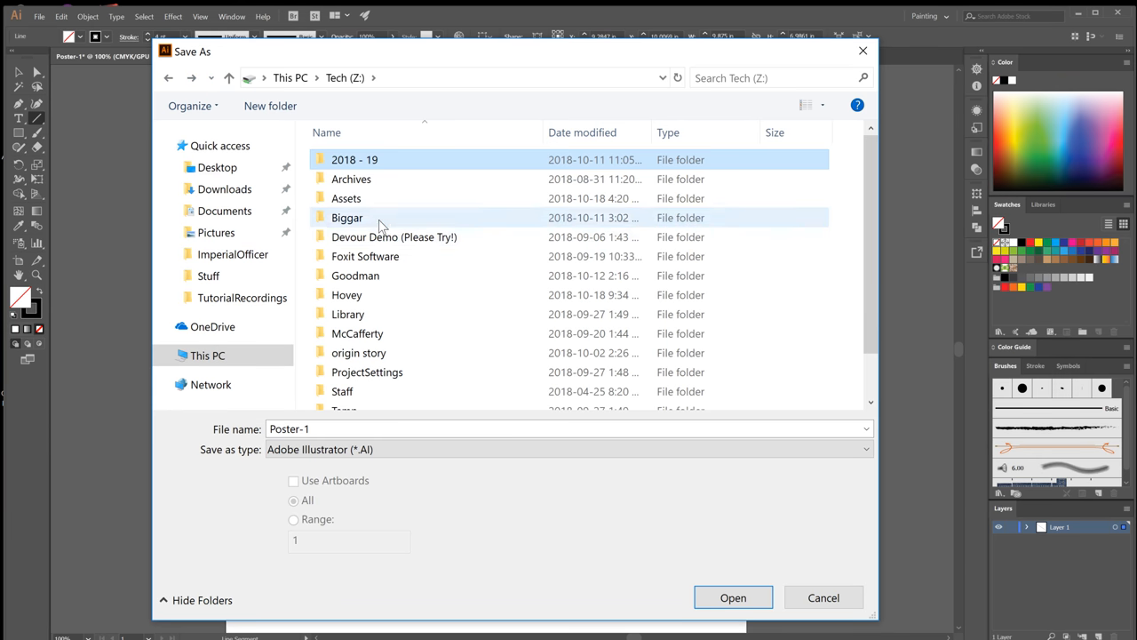
double_click(348, 216)
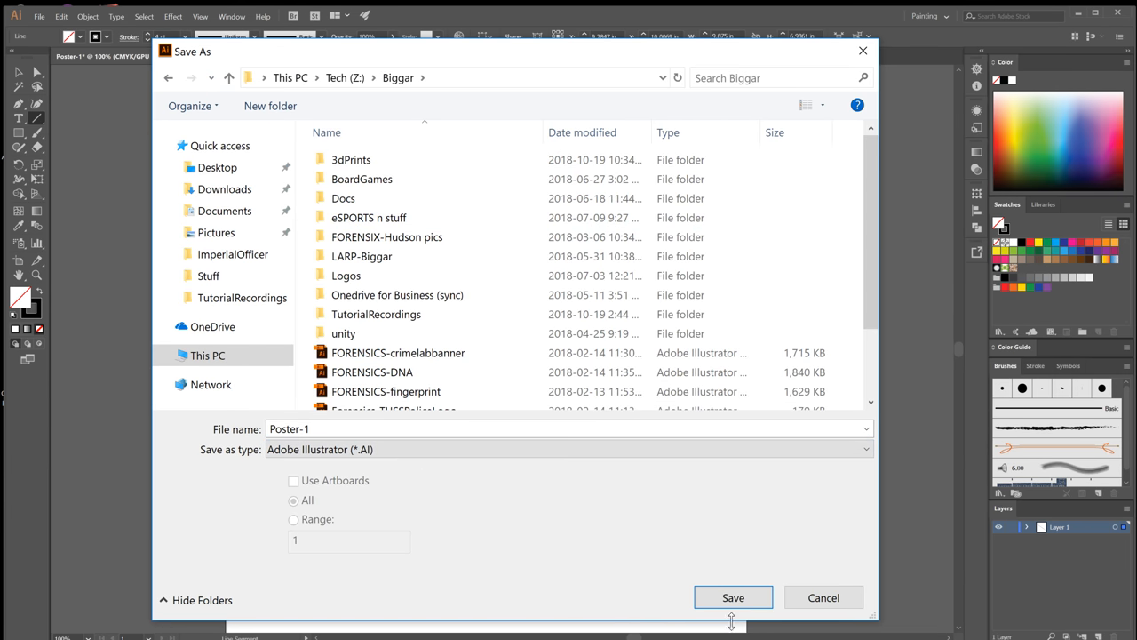
- Save the poster as Poster-1.ai and confirm the Illustrator Options
click(732, 597)
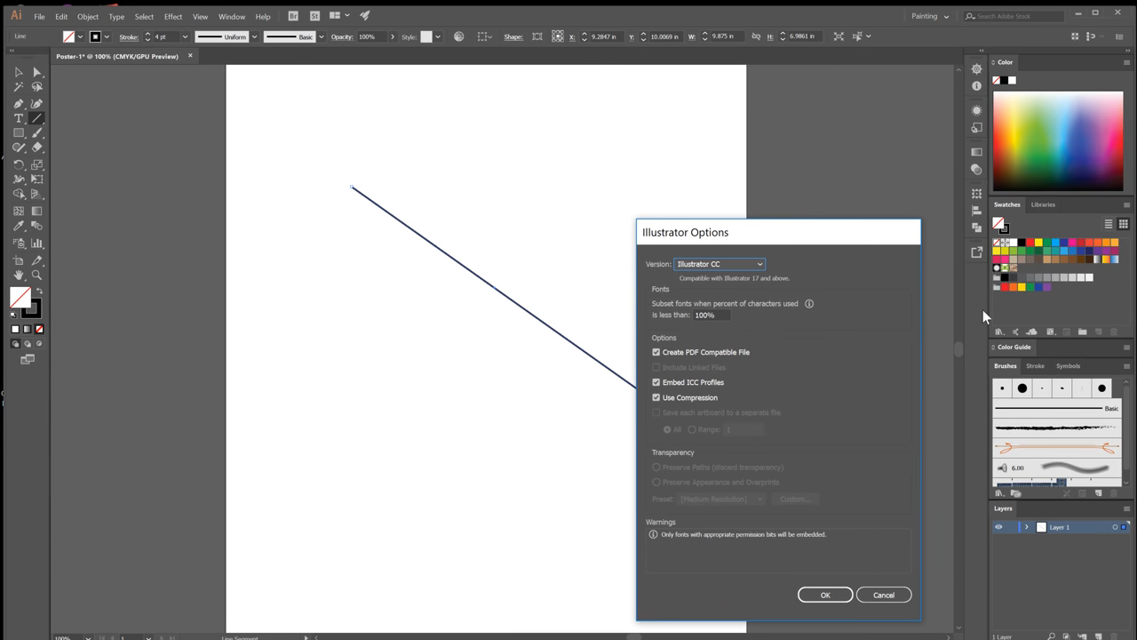
drag(779, 231, 684, 152)
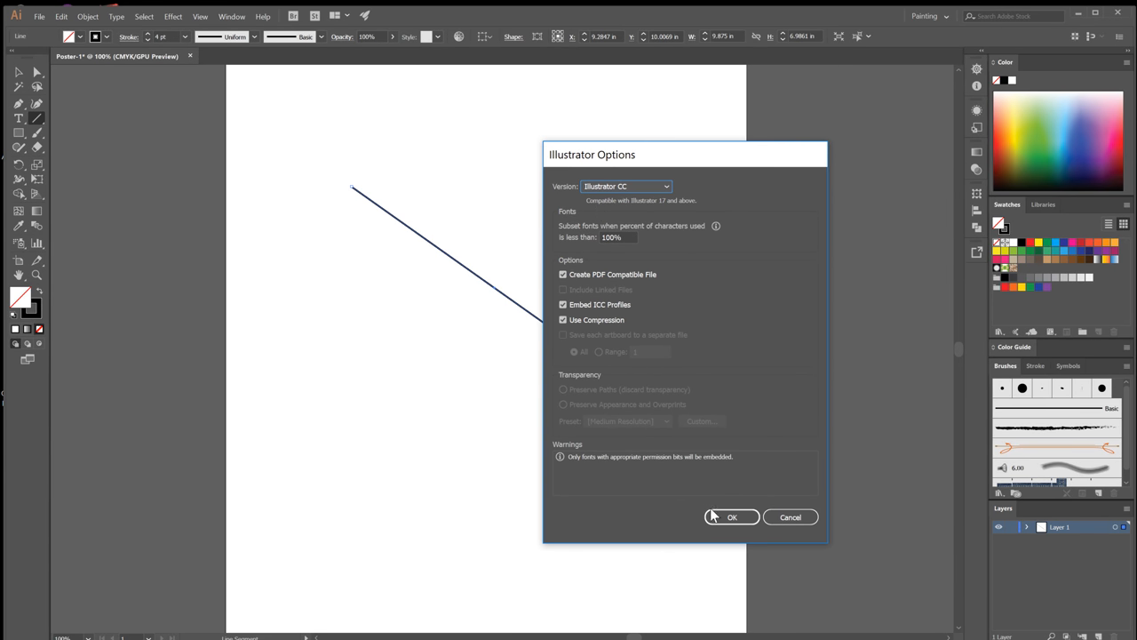
click(732, 517)
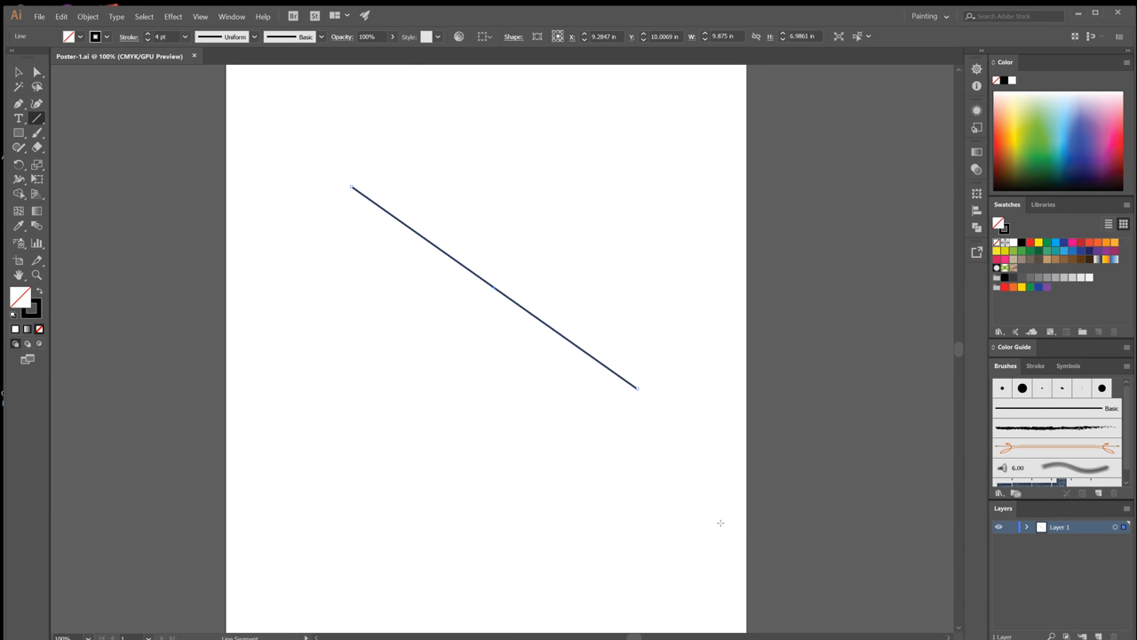